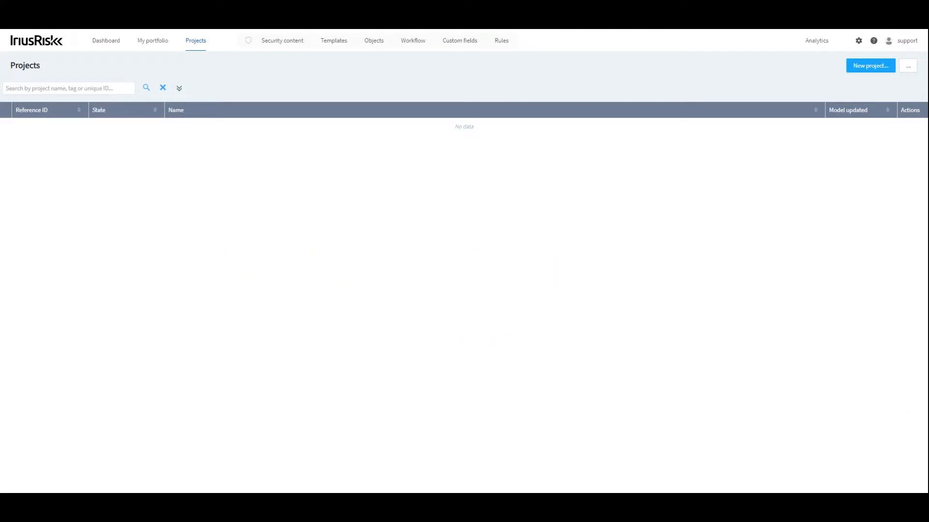
pyautogui.moveTo(714, 193)
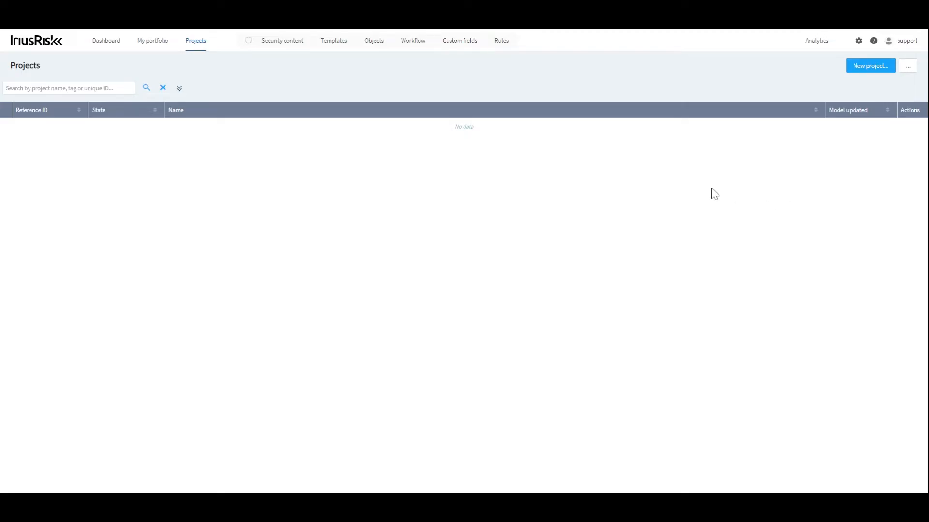
pyautogui.moveTo(870, 66)
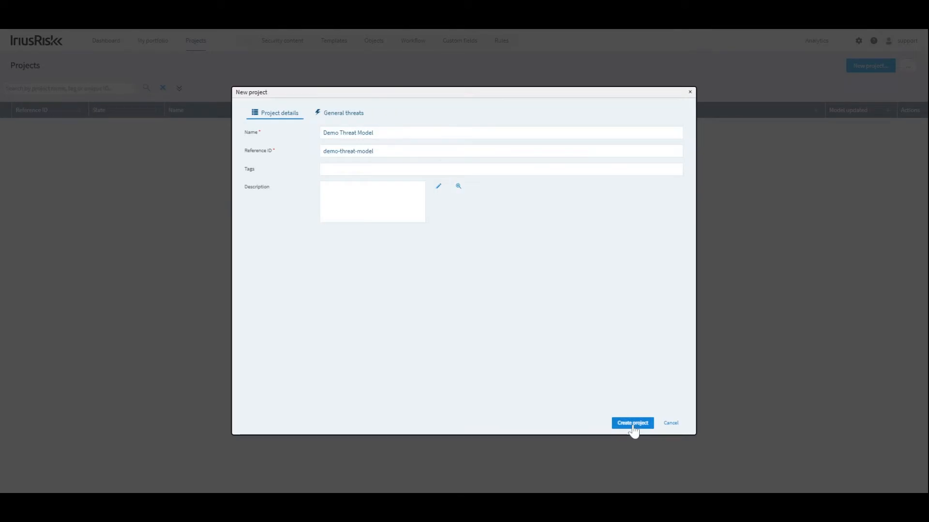
# Create the 'Demo Threat Model' project with reference ID demo-threat-model.
pyautogui.click(631, 422)
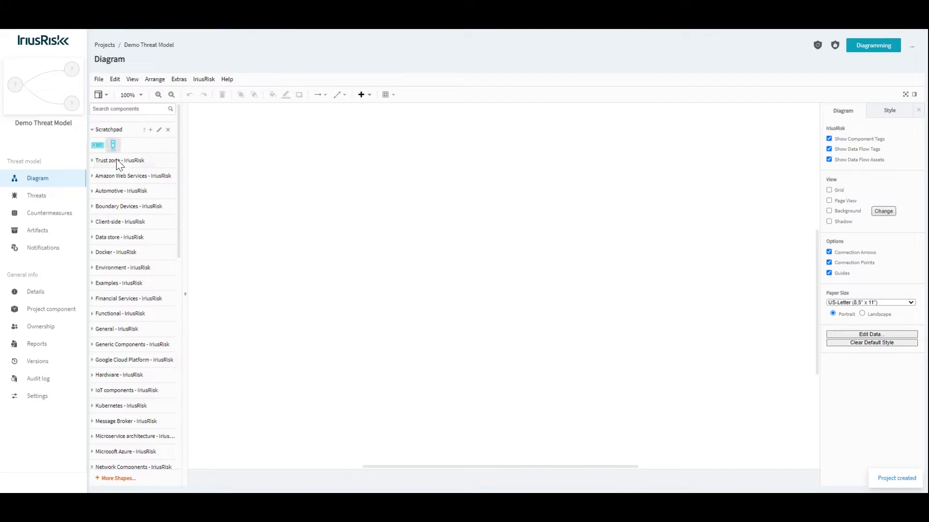
# Place Internet and Public Cloud zones holding a connected Web Client, AWS WAF and AWS EC2.
pyautogui.click(118, 160)
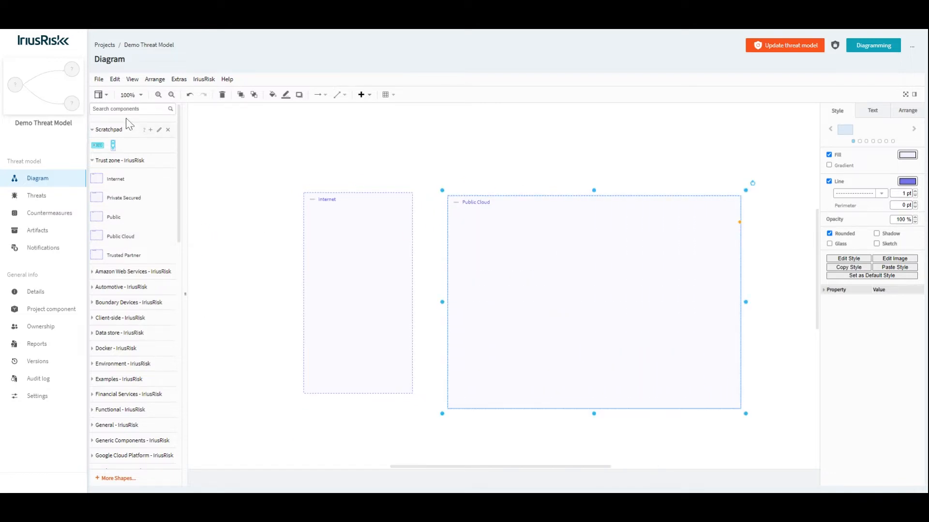
pyautogui.write('Ec2')
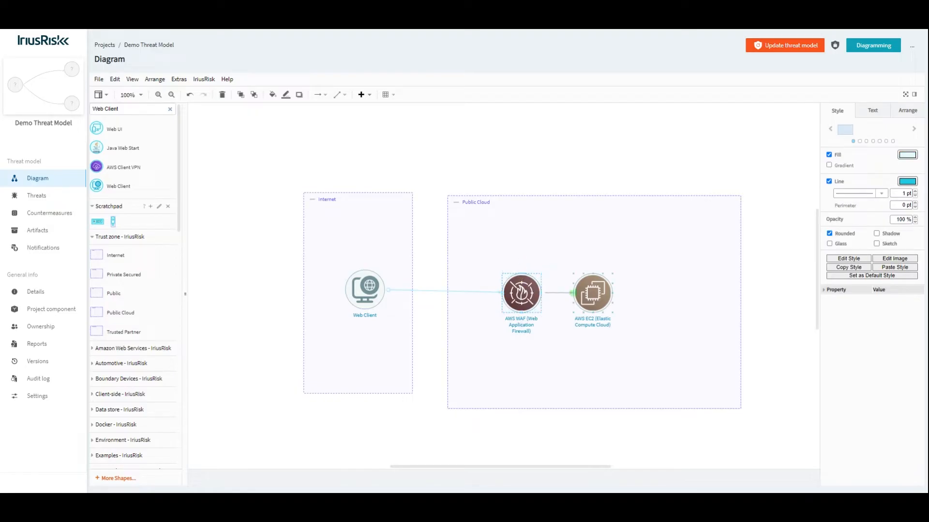
# Give the Web Client to AWS WAF dataflow an https tag and the Credit Card Data asset.
pyautogui.click(559, 293)
pyautogui.write('https')
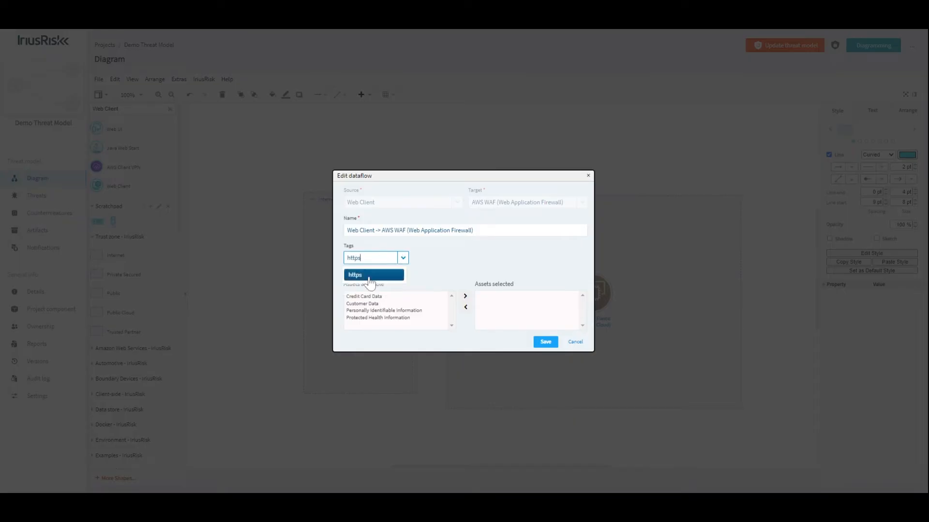
pyautogui.click(354, 274)
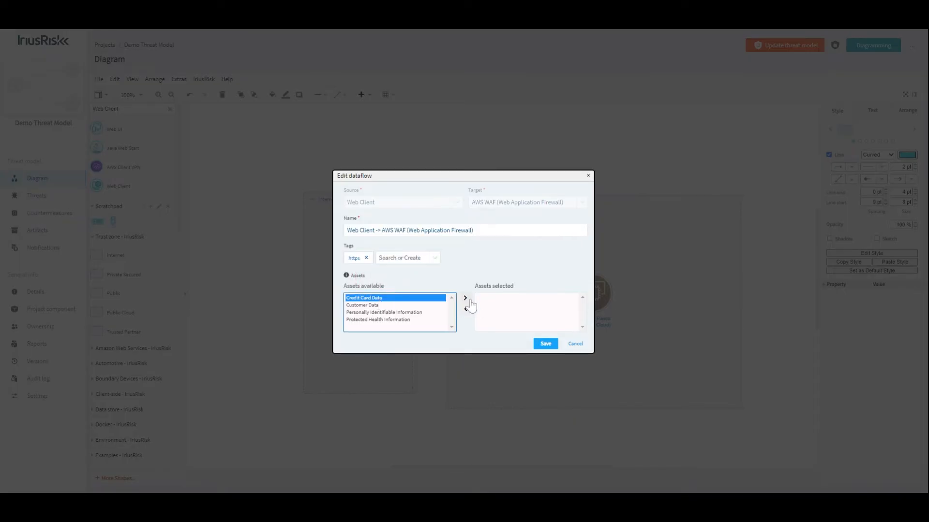
pyautogui.click(464, 298)
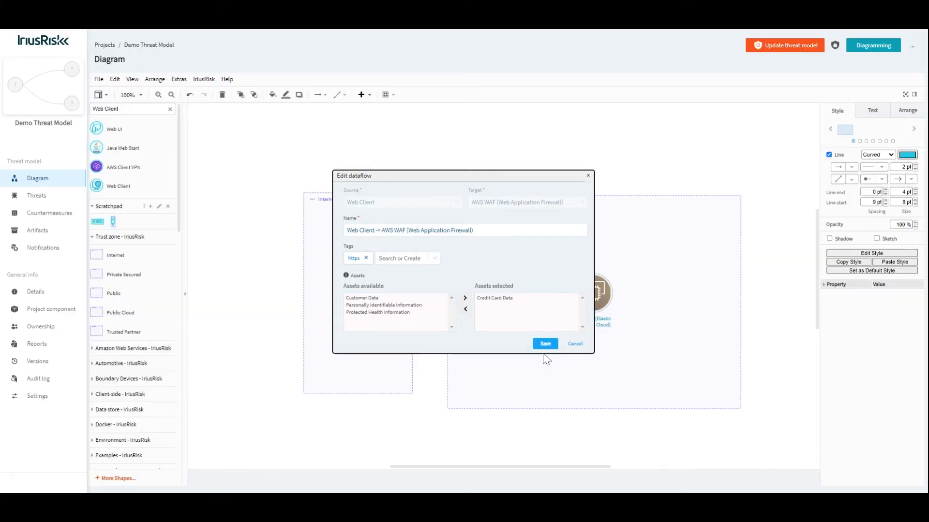
pyautogui.click(544, 343)
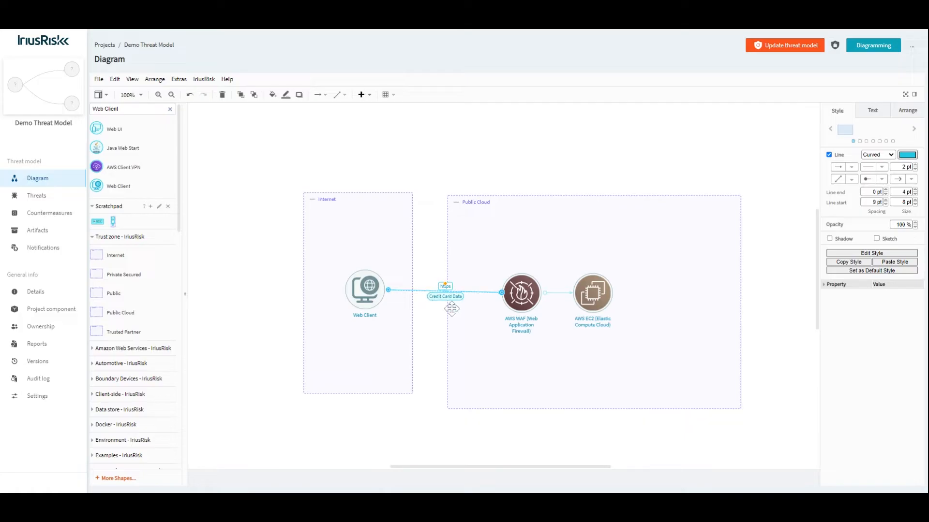
# Answer the Web Client questionnaire: Credit Card Data sent, client-server communication encrypted.
pyautogui.rightClick(364, 290)
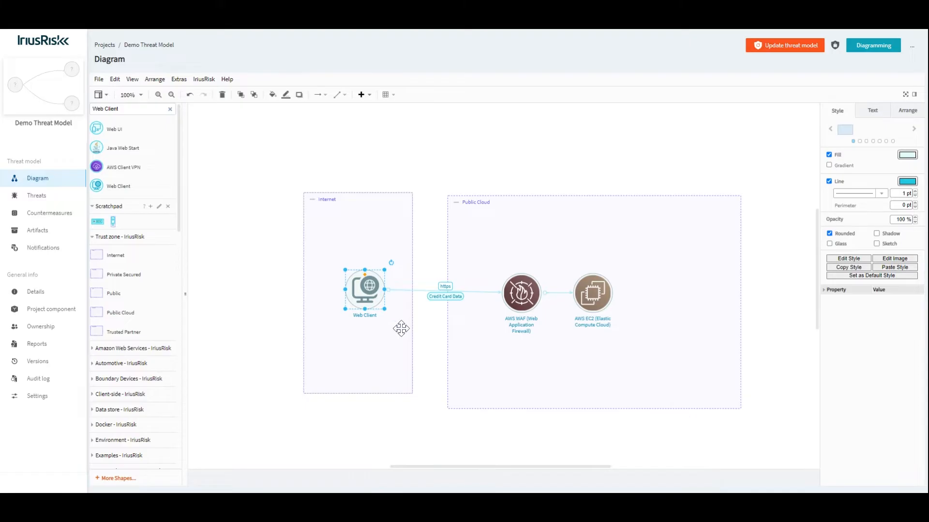
pyautogui.doubleClick(365, 290)
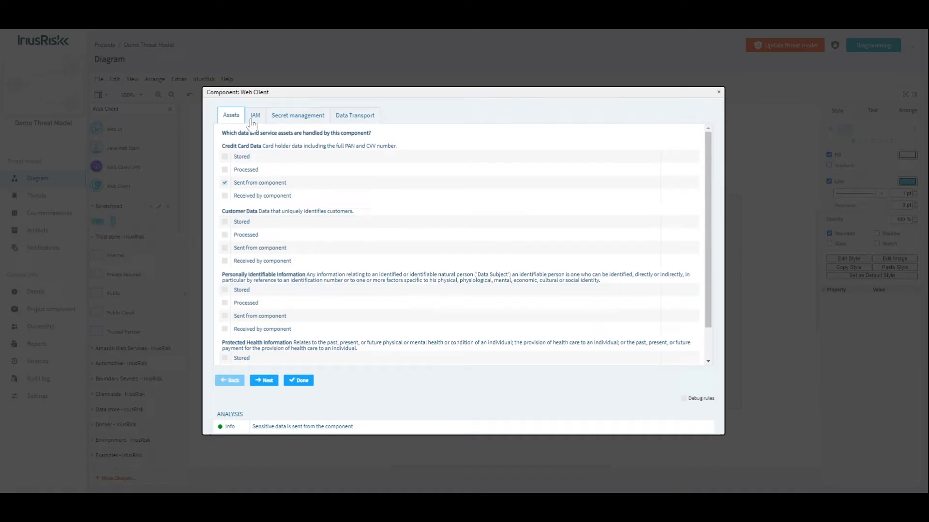
pyautogui.click(256, 115)
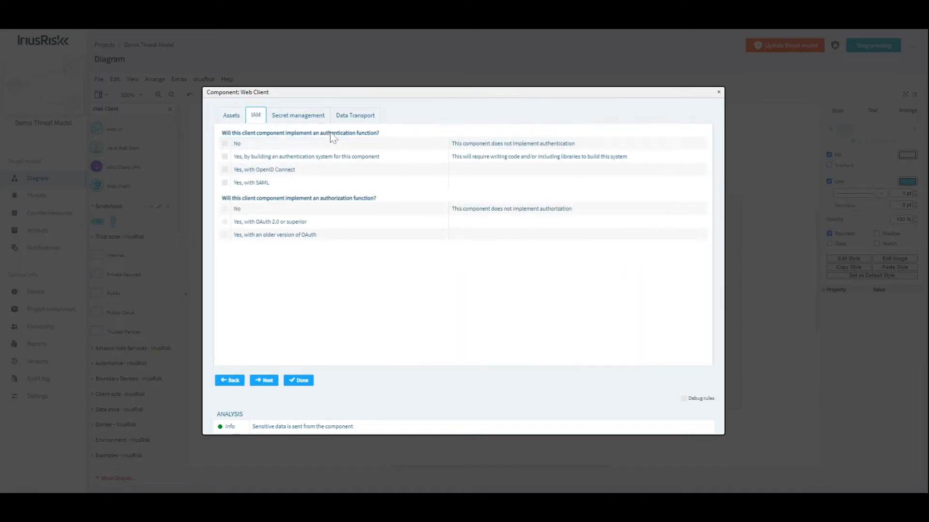
pyautogui.click(298, 115)
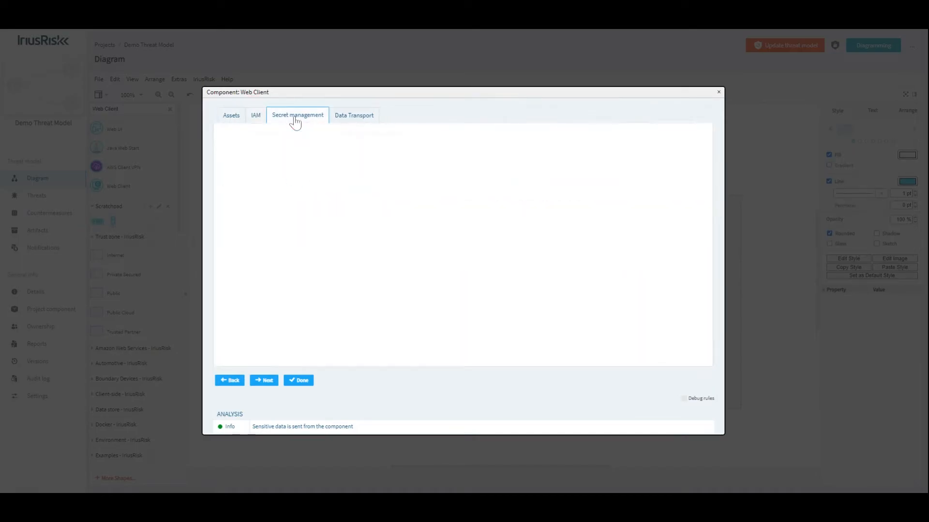
pyautogui.click(354, 115)
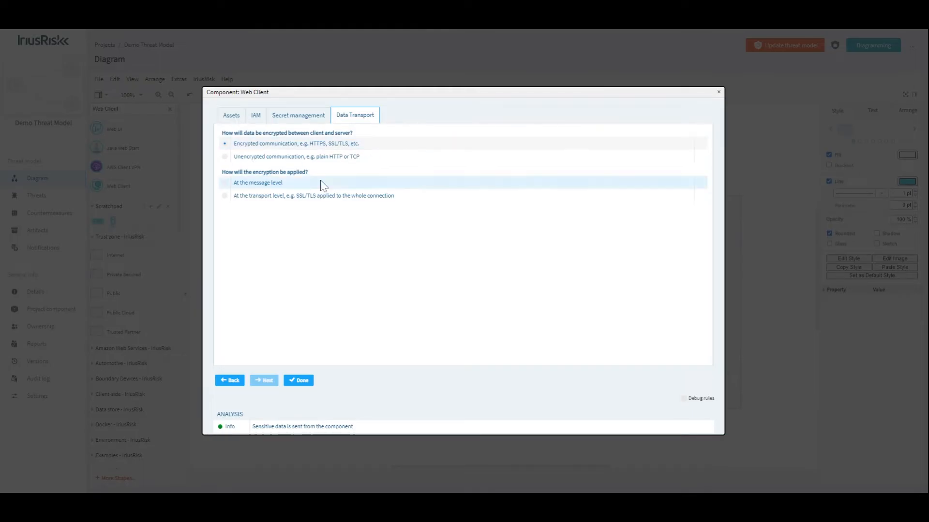
pyautogui.click(298, 380)
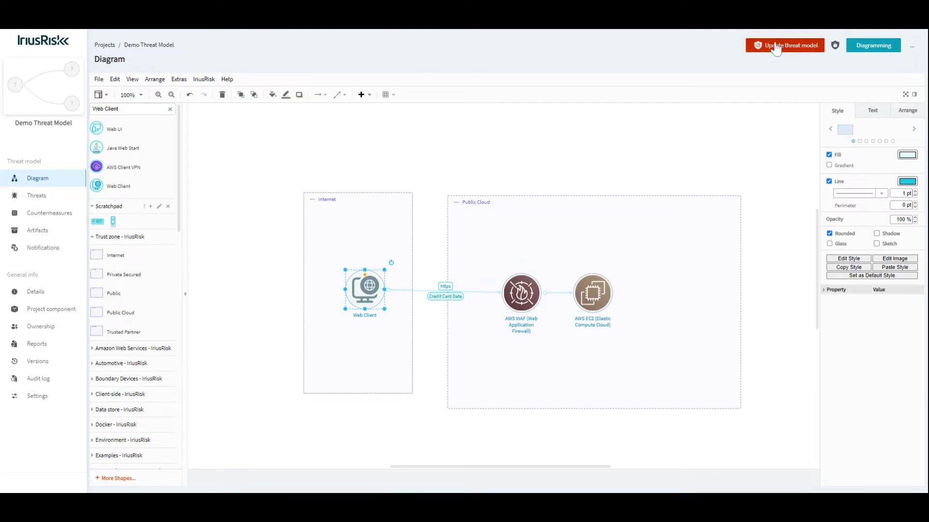
# Update the threat model until it reports 'Threat model updated right now'.
pyautogui.click(783, 44)
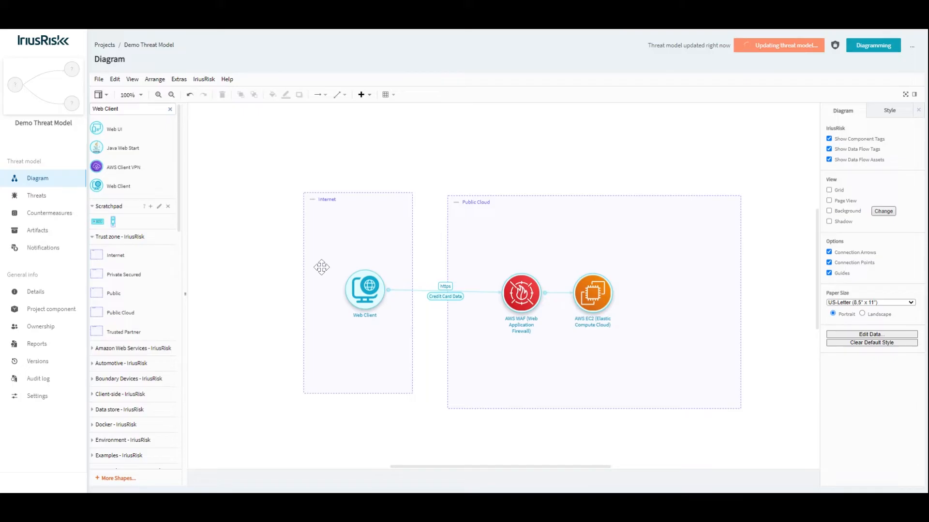
pyautogui.moveTo(319, 288)
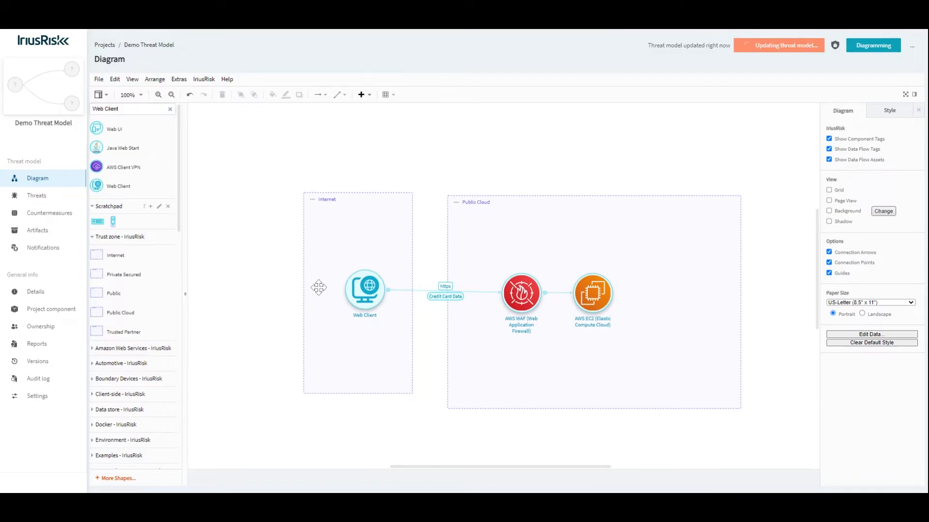
pyautogui.moveTo(438, 318)
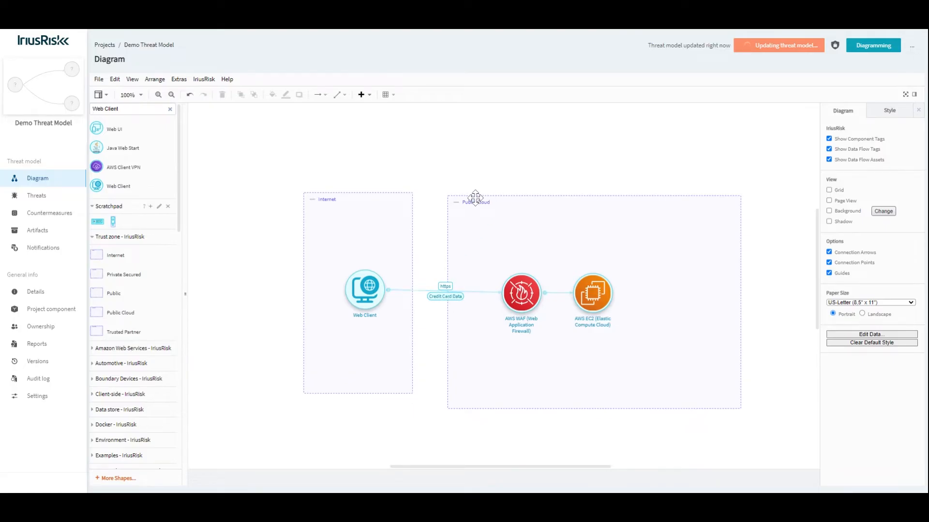
pyautogui.moveTo(424, 336)
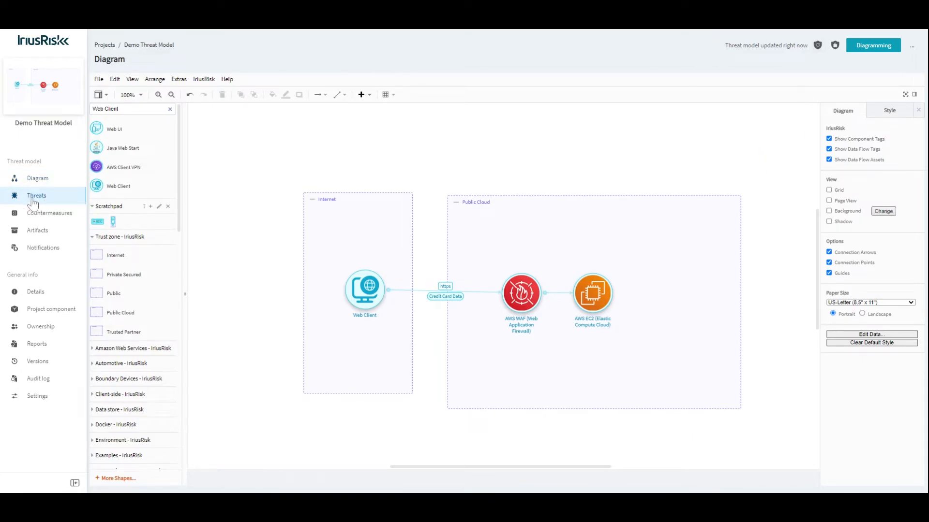
pyautogui.click(36, 196)
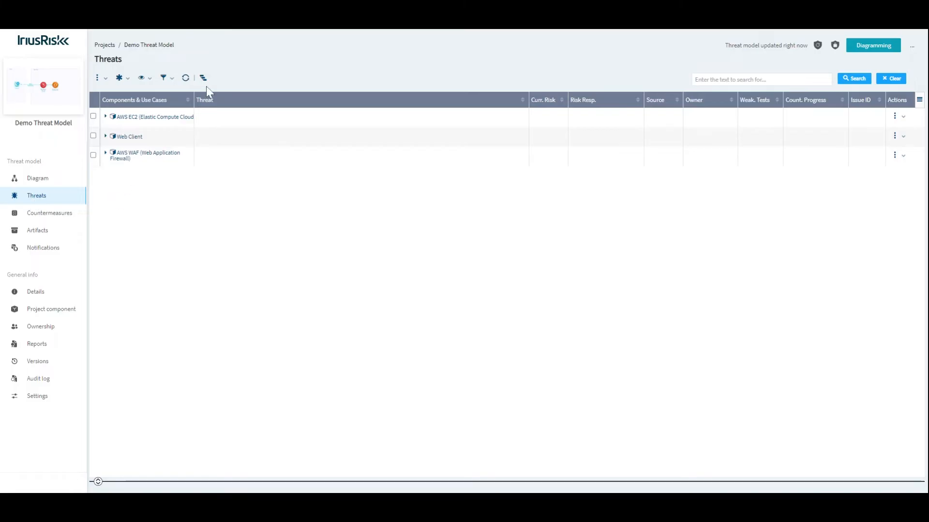
pyautogui.moveTo(140, 112)
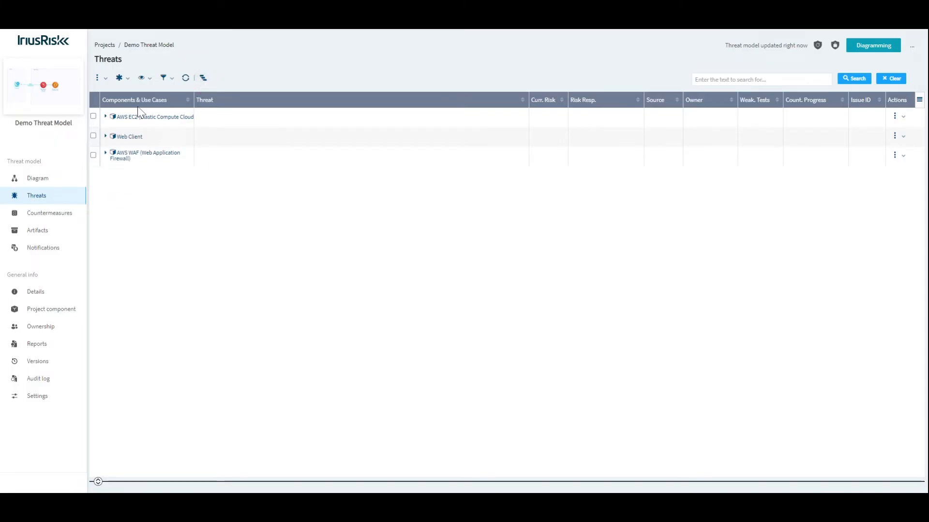
pyautogui.click(106, 117)
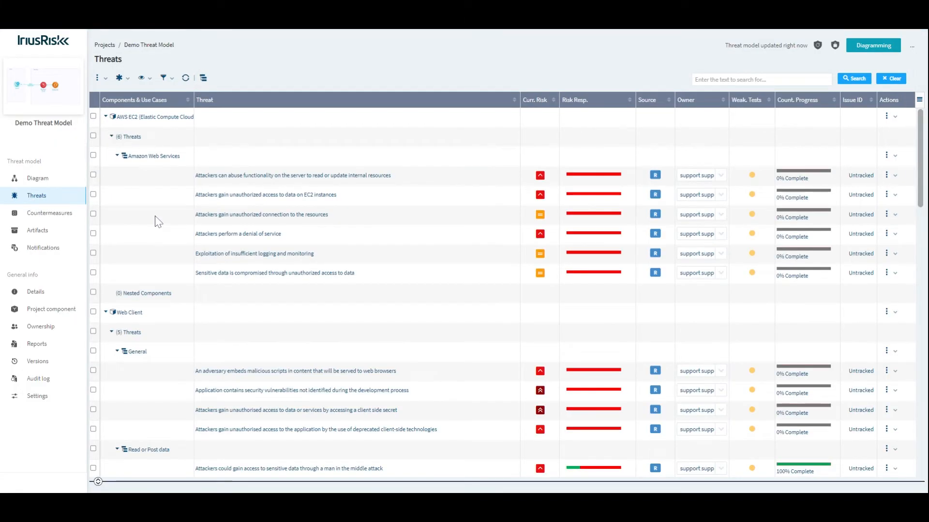
pyautogui.moveTo(114, 145)
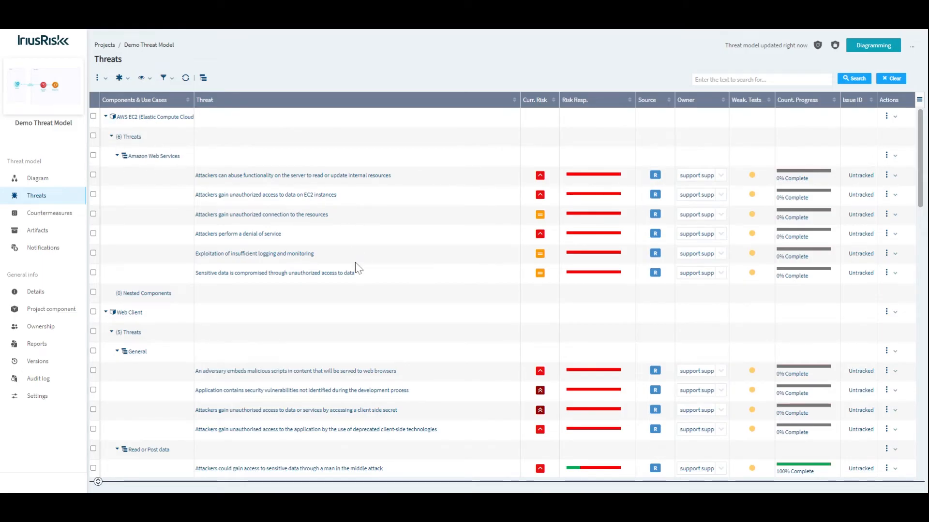
pyautogui.scroll(-3)
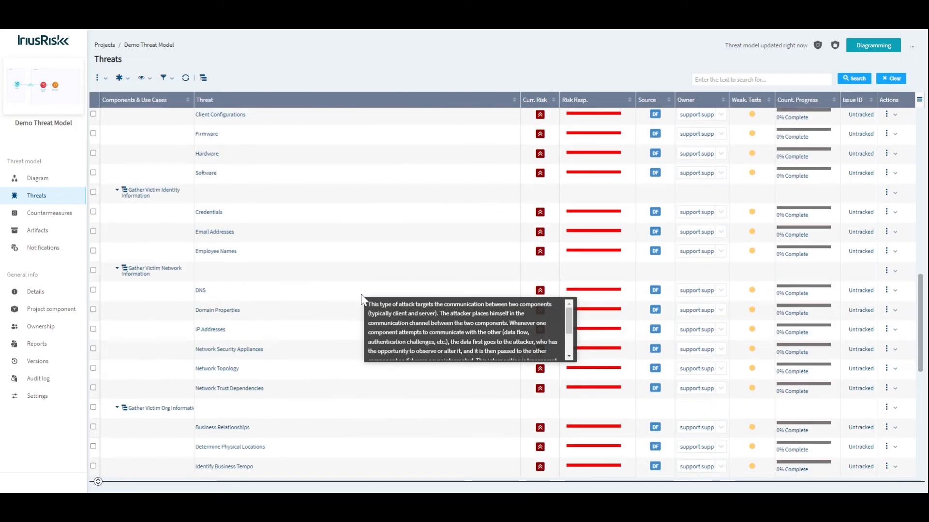
pyautogui.scroll(3)
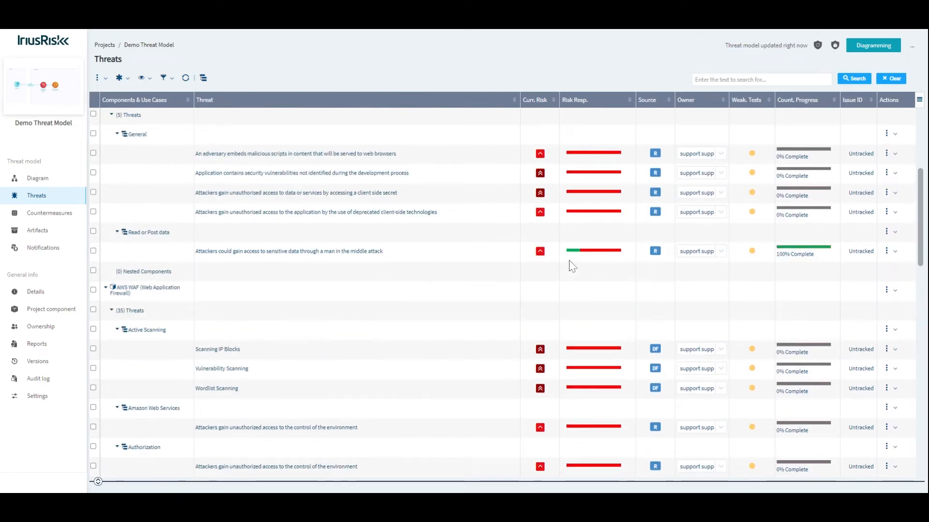
pyautogui.moveTo(566, 256)
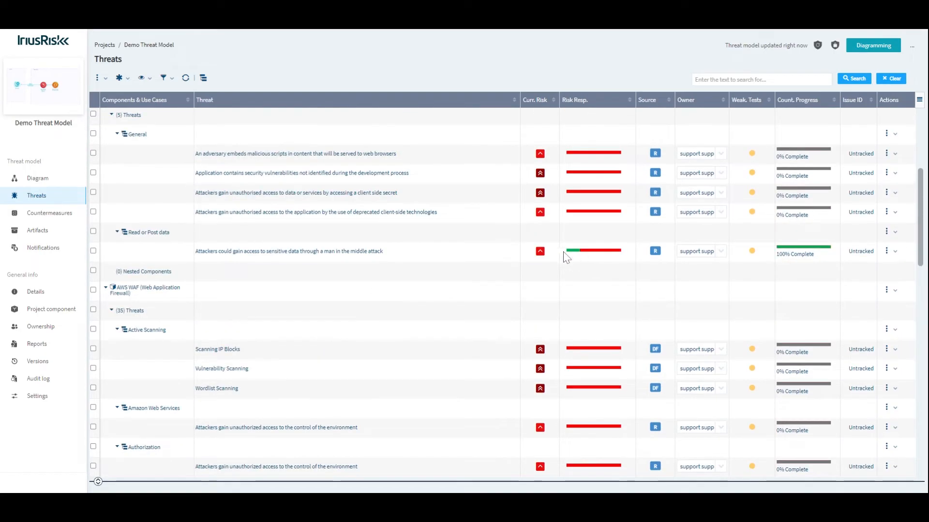
pyautogui.scroll(3)
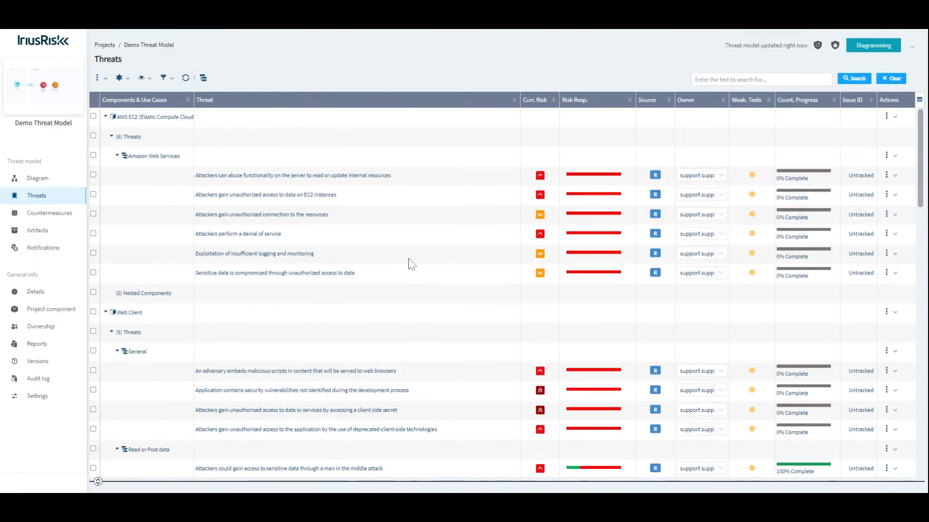
pyautogui.moveTo(352, 182)
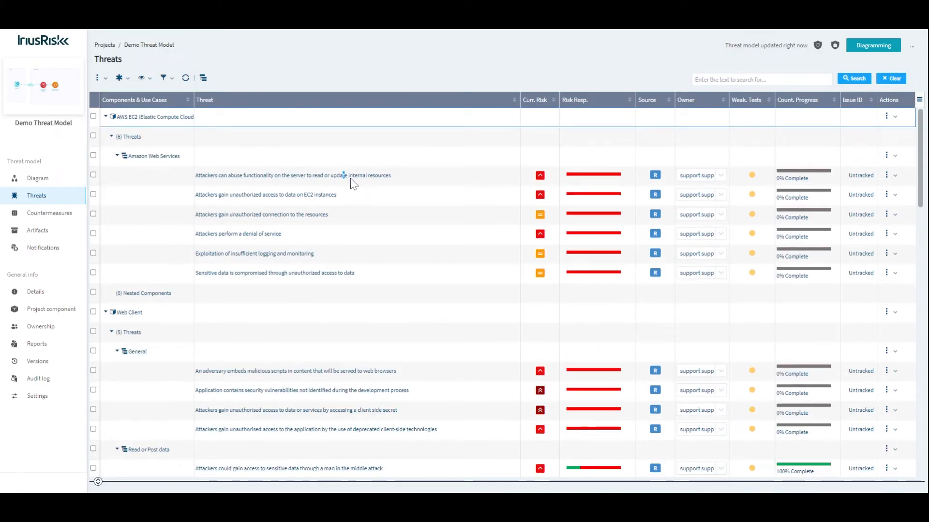
# Open Threat Details for the AWS EC2 server-side request forgery threat.
pyautogui.click(290, 175)
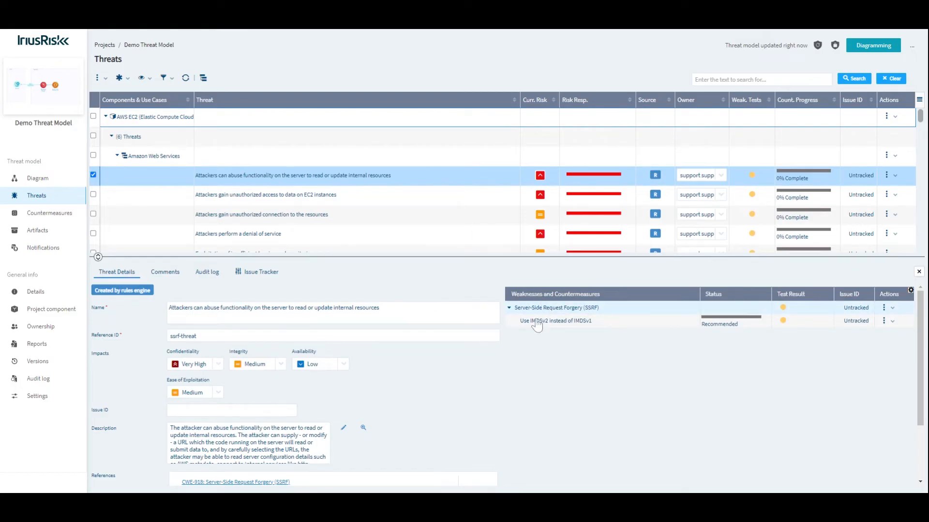
pyautogui.moveTo(603, 324)
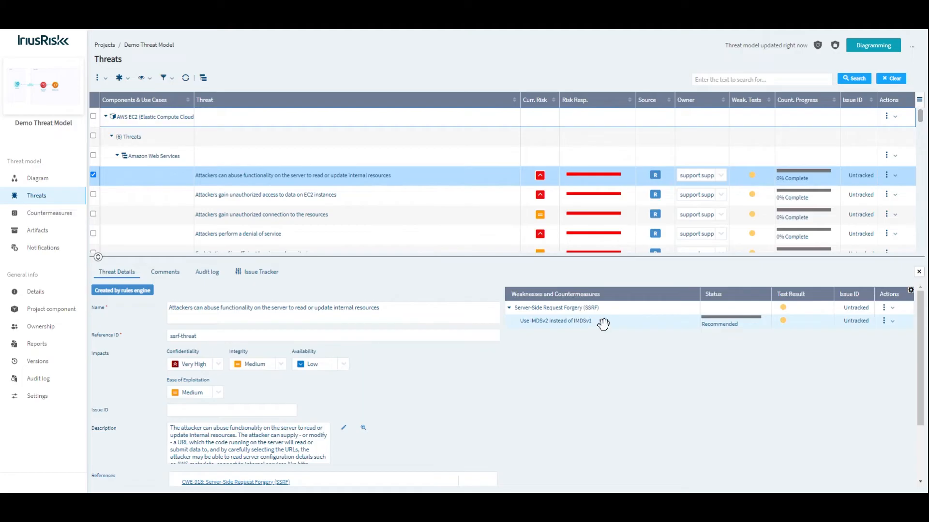
pyautogui.moveTo(633, 320)
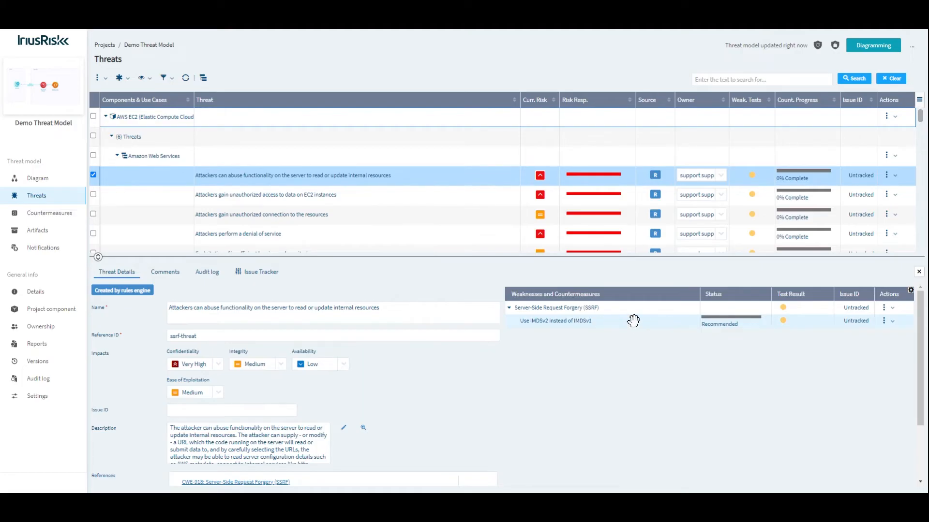
# Change the 'Use IMDSv2 instead of IMDSv1' countermeasure from Recommended to Implemented and save.
pyautogui.click(555, 320)
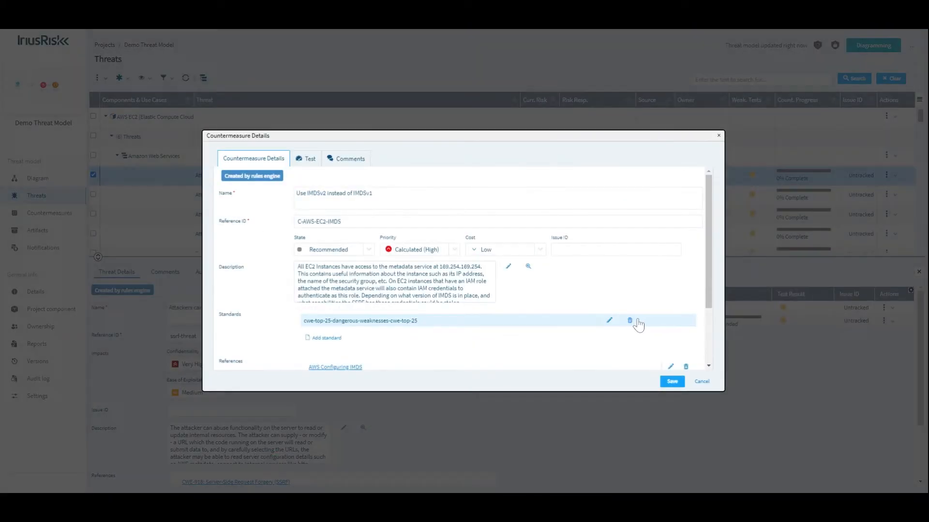
pyautogui.click(334, 248)
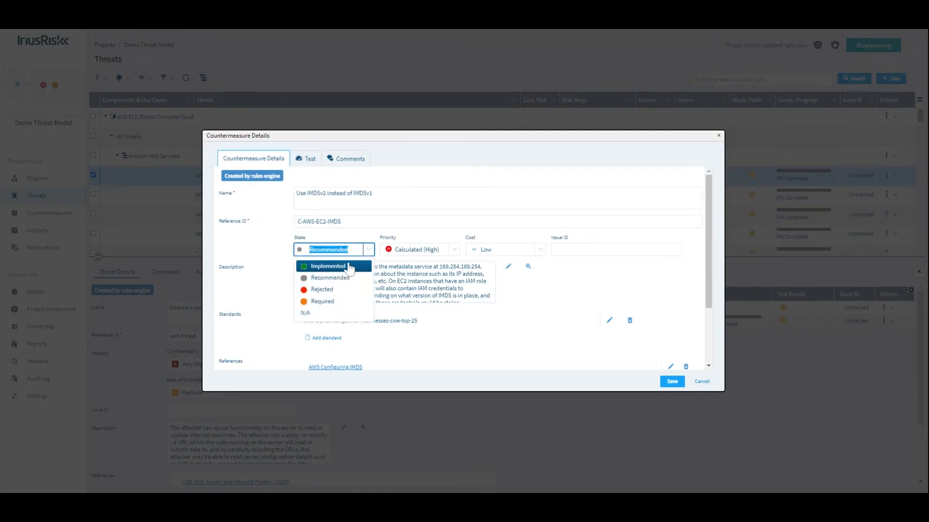
pyautogui.click(327, 266)
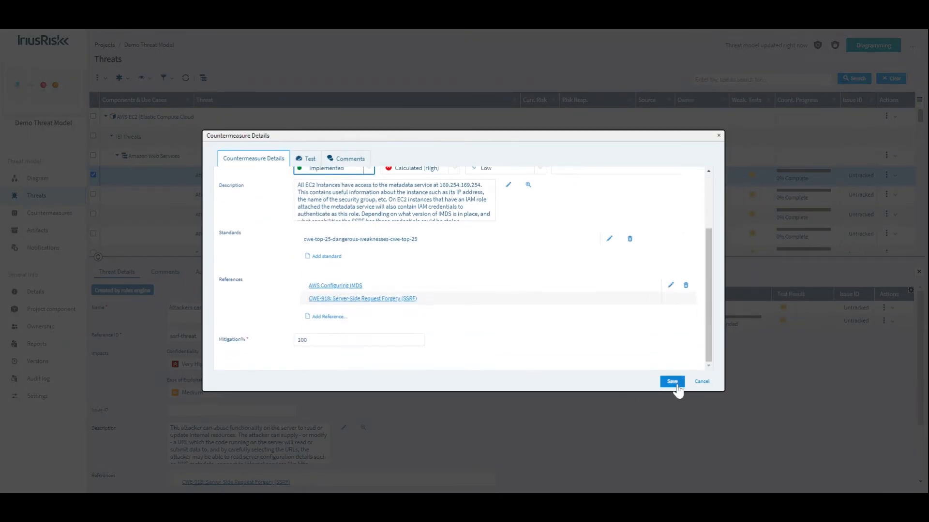
pyautogui.moveTo(701, 382)
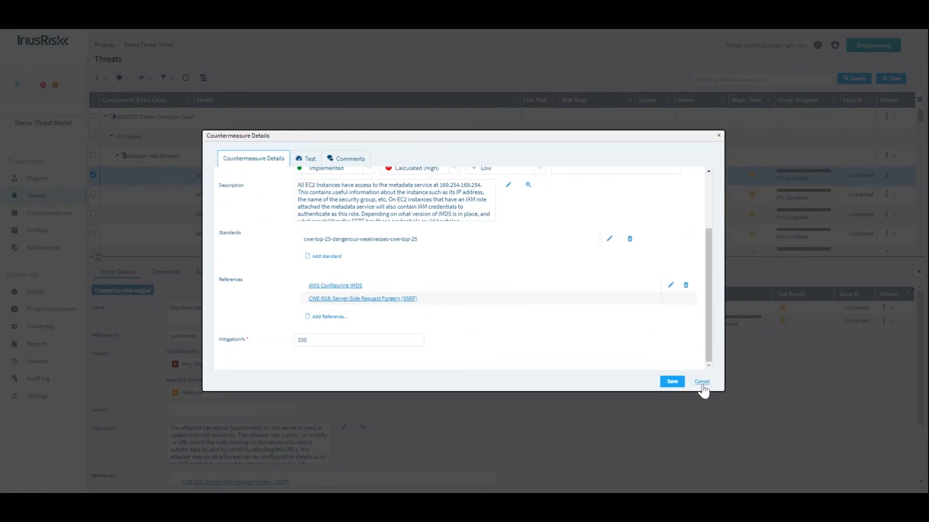
pyautogui.click(671, 380)
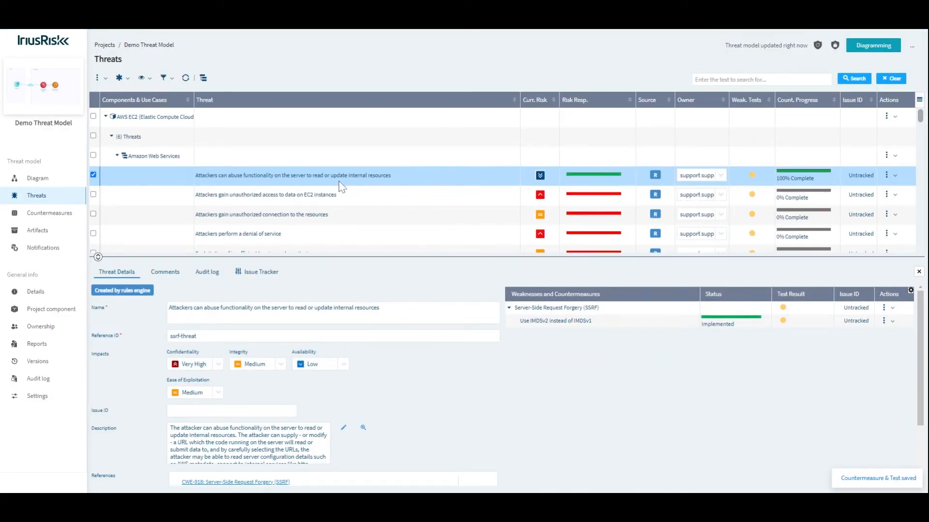
pyautogui.moveTo(550, 172)
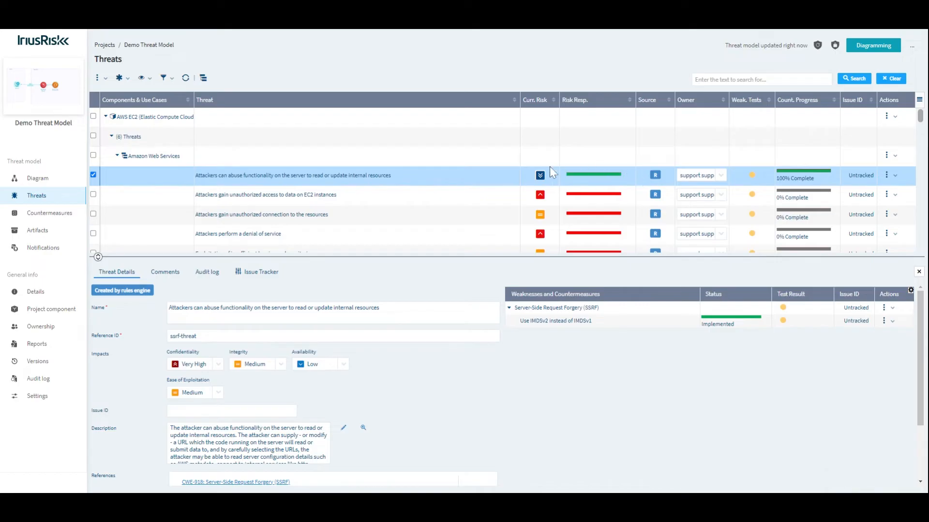
pyautogui.moveTo(894, 325)
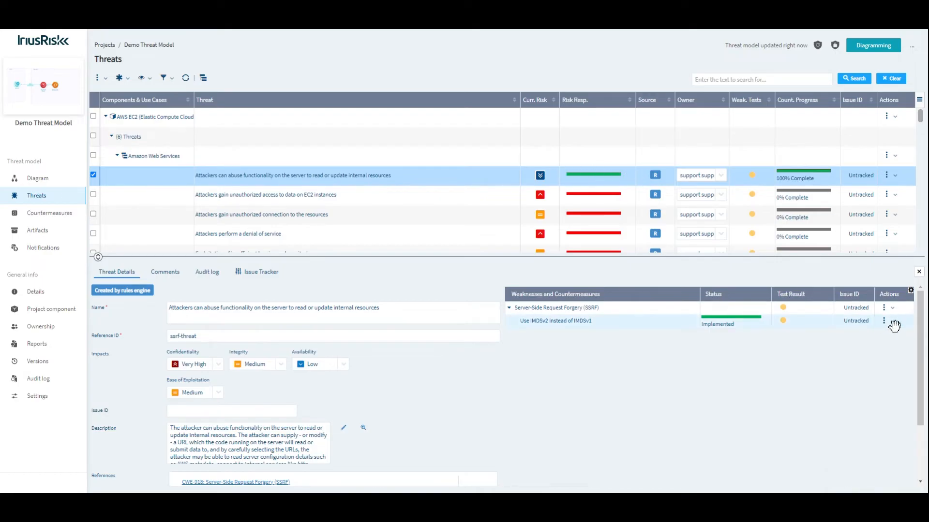
# Choose Create new Issue from the IMDSv2 countermeasure's Actions dropdown.
pyautogui.click(884, 320)
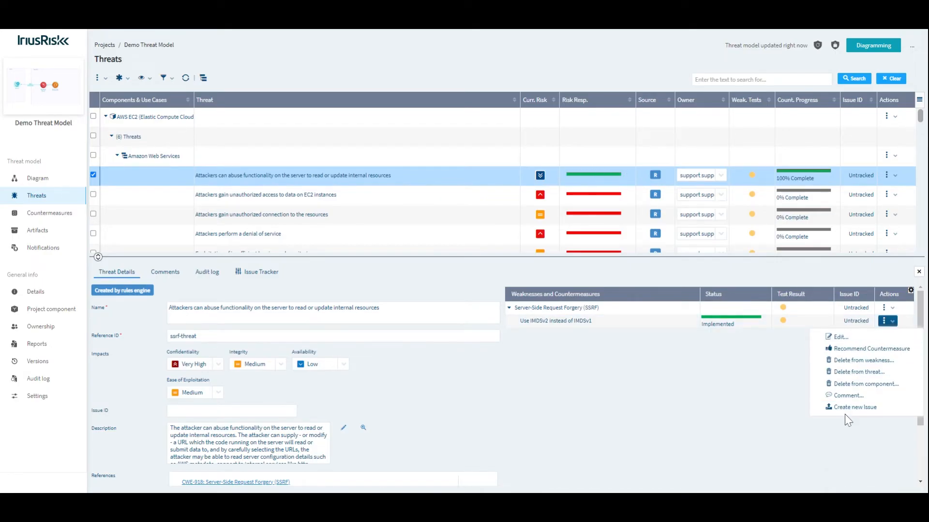
pyautogui.moveTo(854, 407)
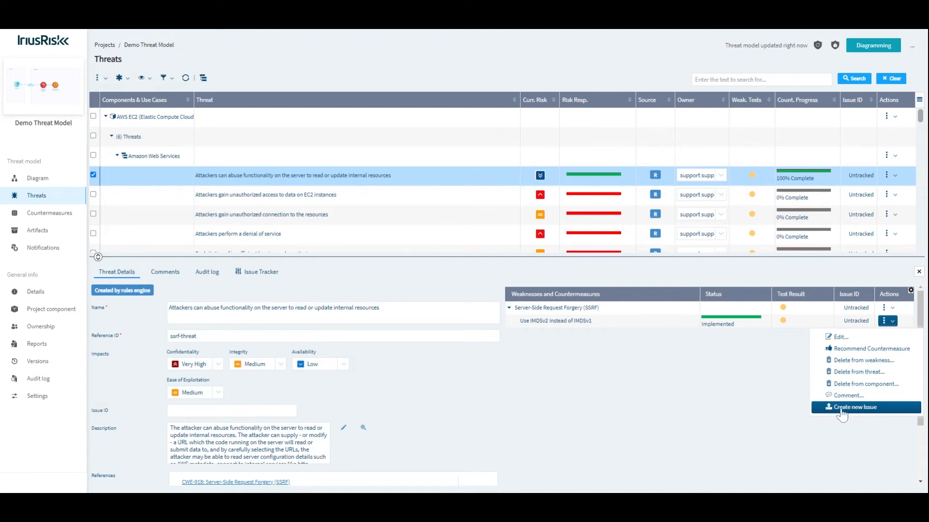
pyautogui.click(279, 223)
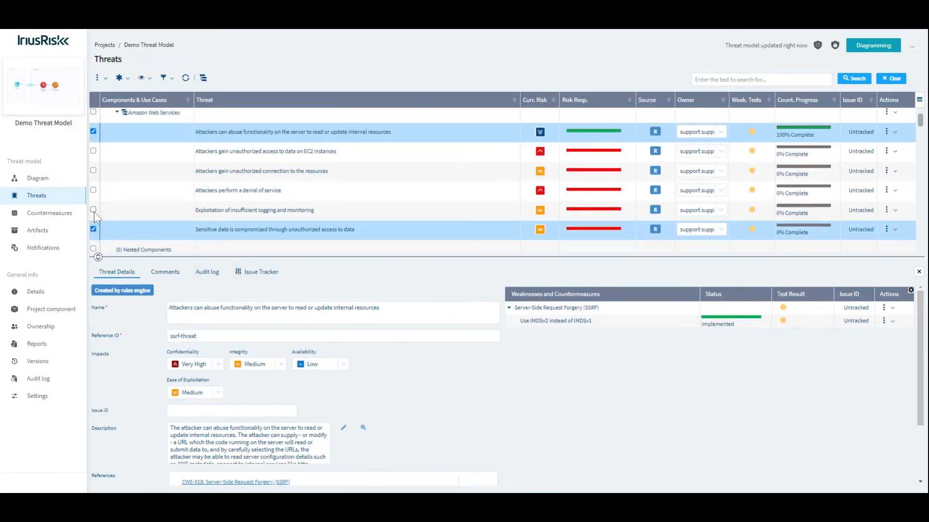
# Bulk-mark the four remaining AWS EC2 threats Not Applicable with reason Out of scope.
pyautogui.click(92, 131)
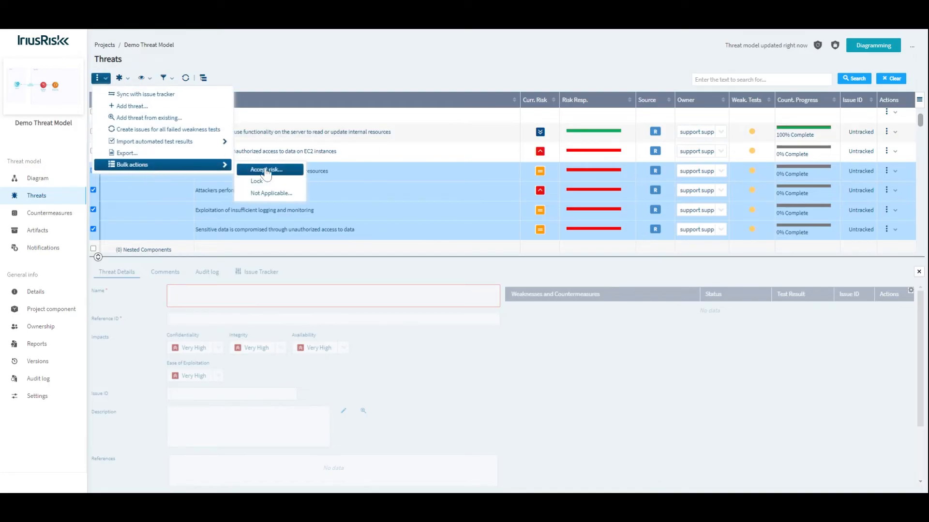
pyautogui.click(271, 193)
pyautogui.write('Out of scope')
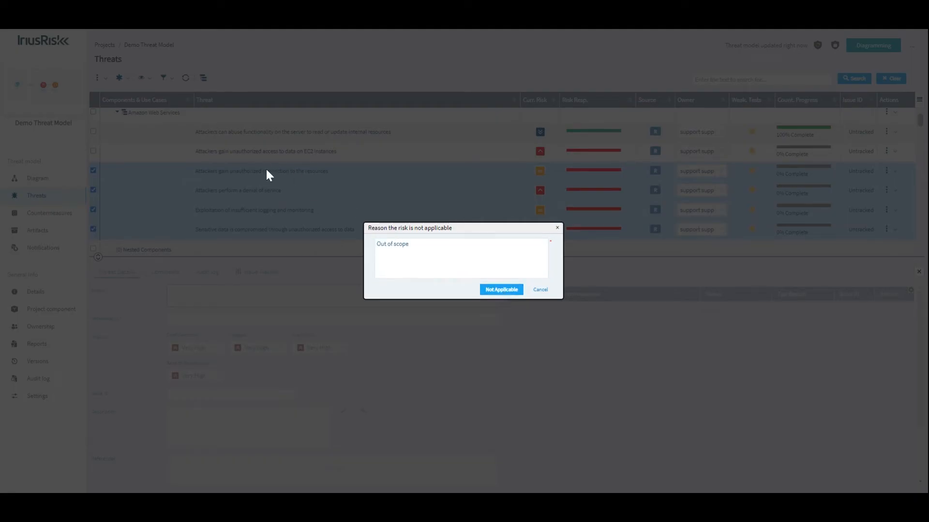
pyautogui.click(501, 289)
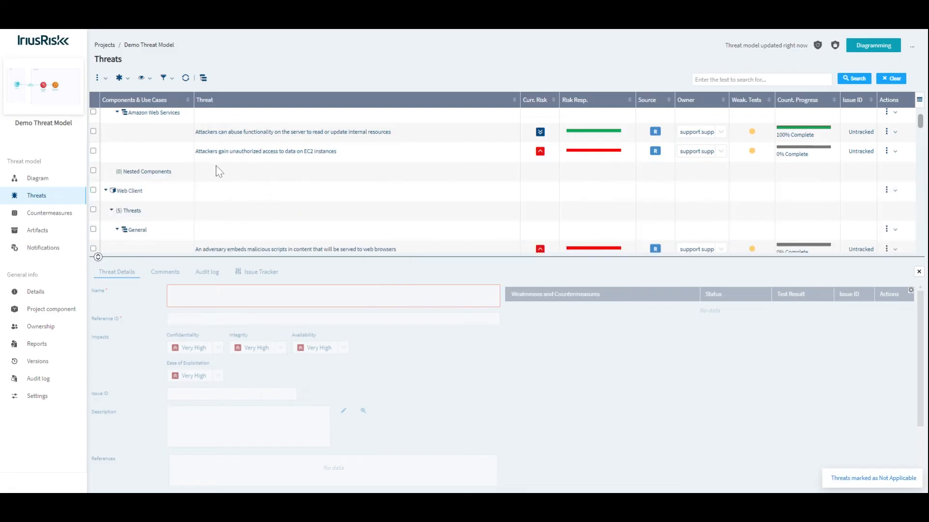
pyautogui.scroll(-3)
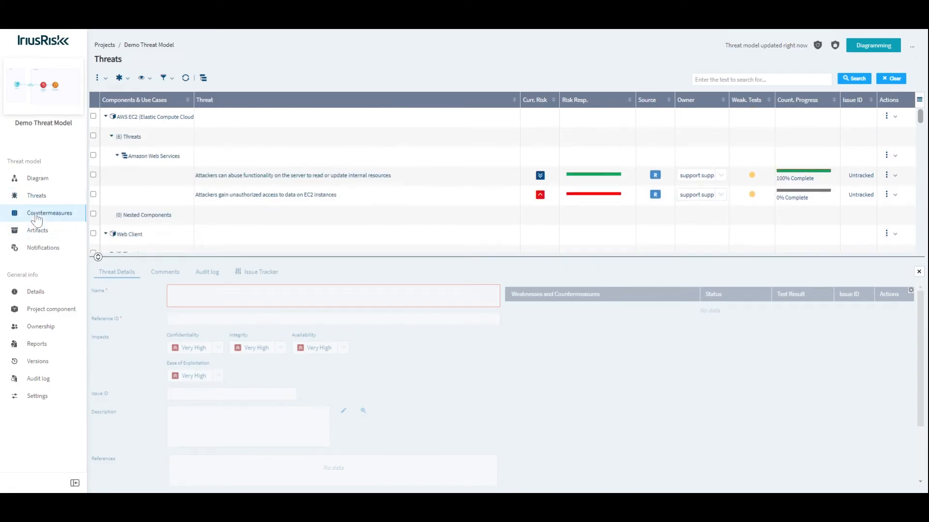
# Set 'Apply an AWS Managed Config Rule to encrypt volumes' to Implemented in the Countermeasures list.
pyautogui.click(49, 213)
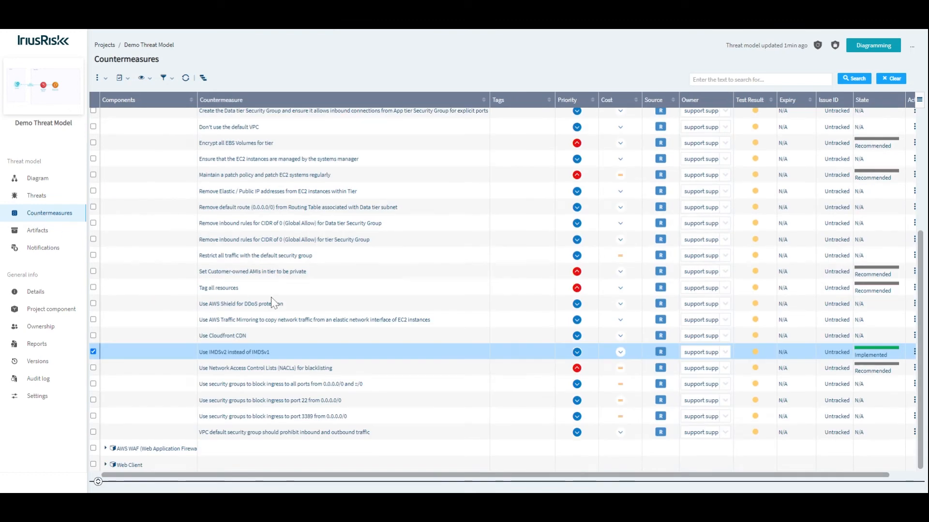
pyautogui.scroll(3)
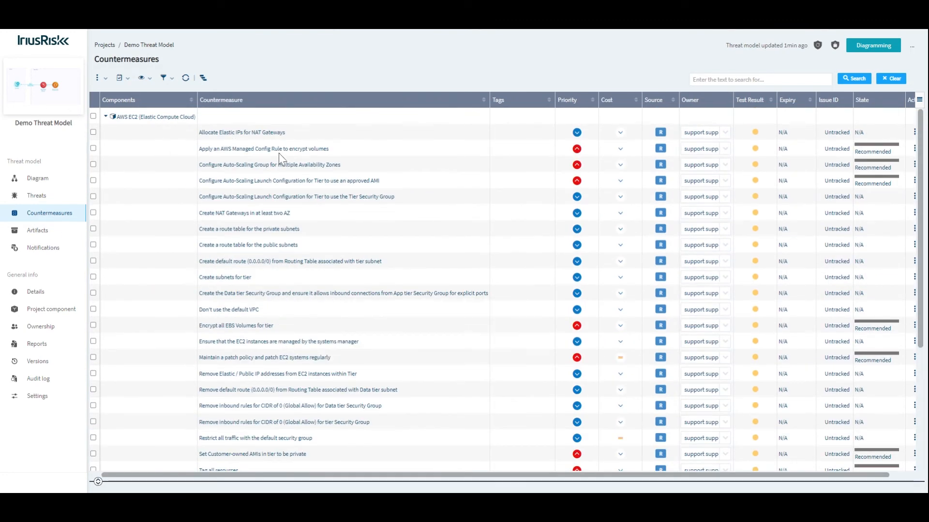
pyautogui.moveTo(380, 214)
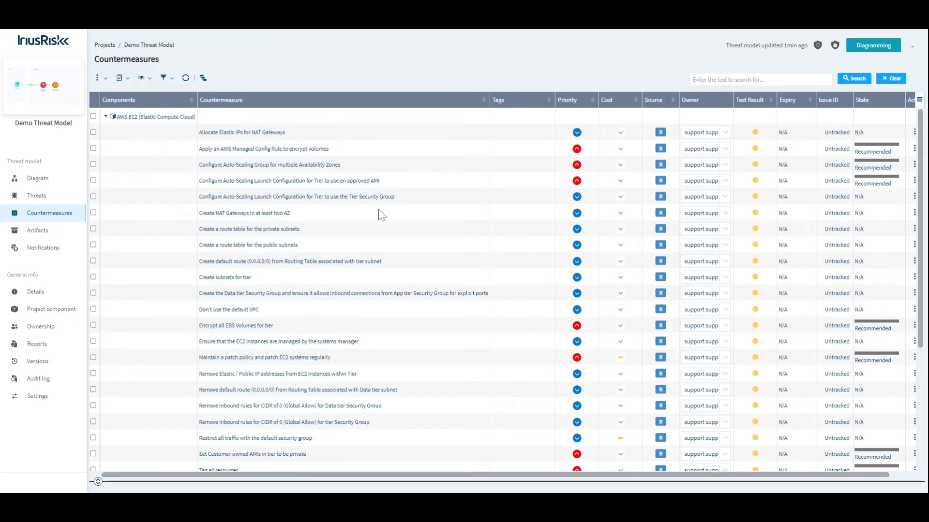
pyautogui.moveTo(632, 156)
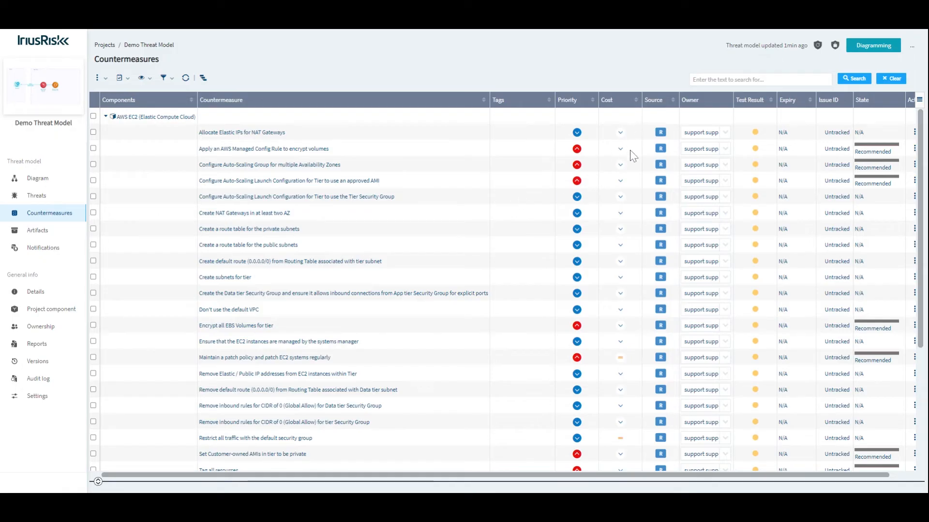
pyautogui.moveTo(275, 155)
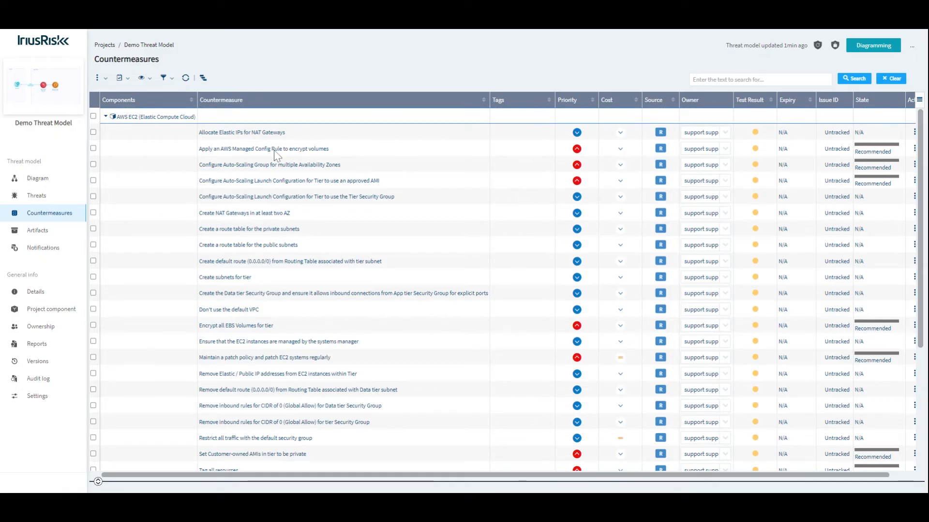
pyautogui.click(263, 149)
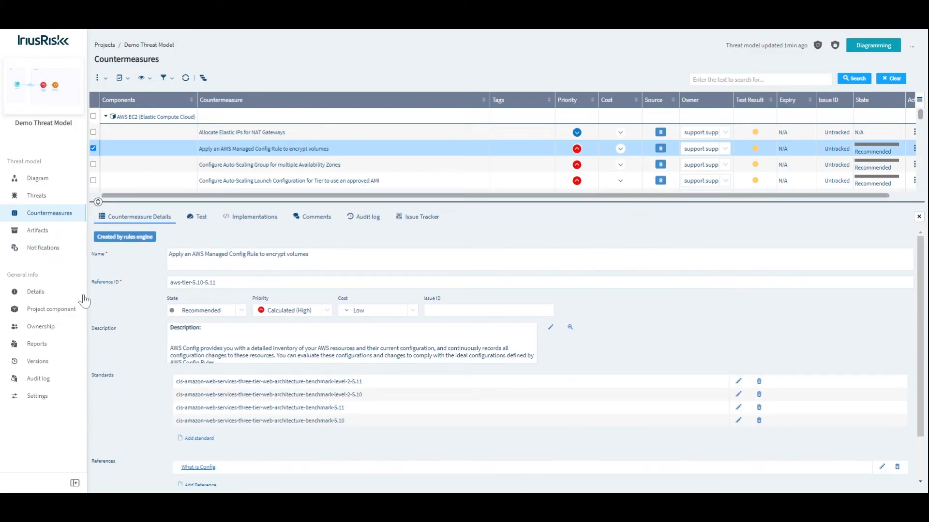
pyautogui.moveTo(224, 328)
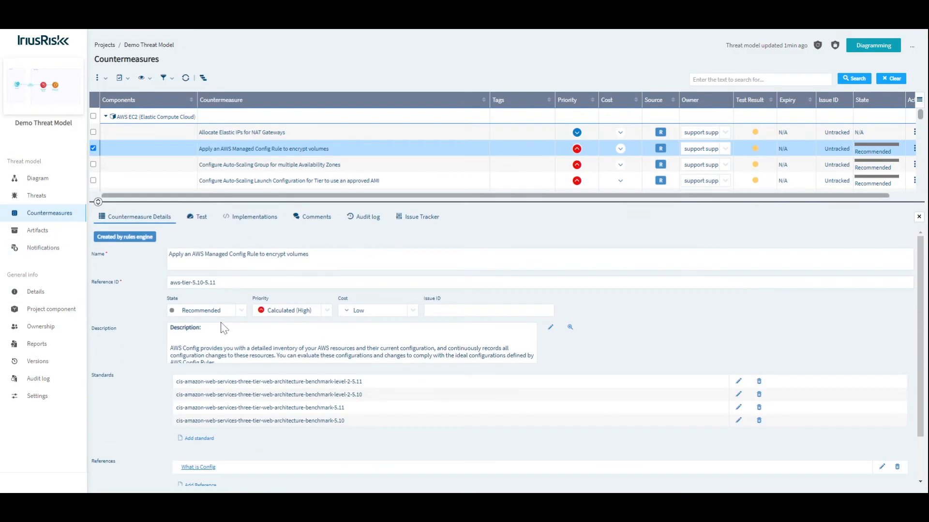
pyautogui.click(204, 309)
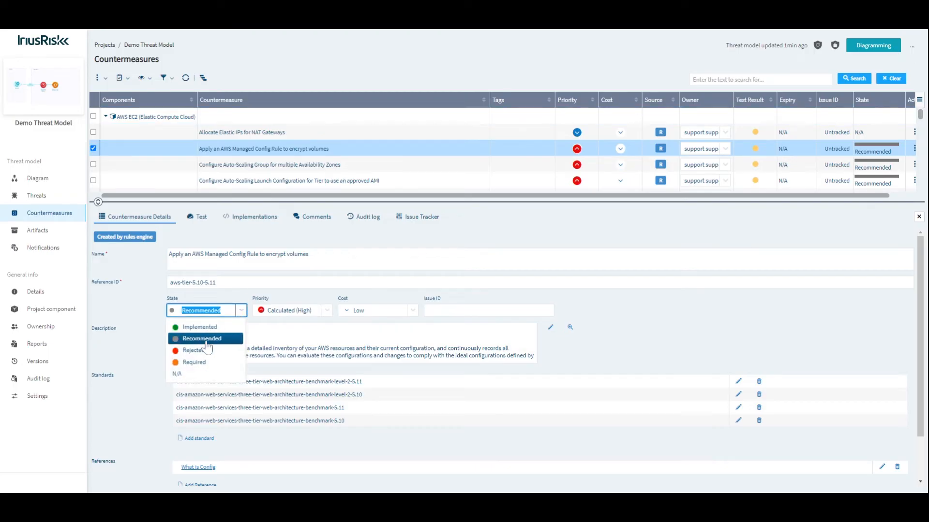
pyautogui.click(200, 326)
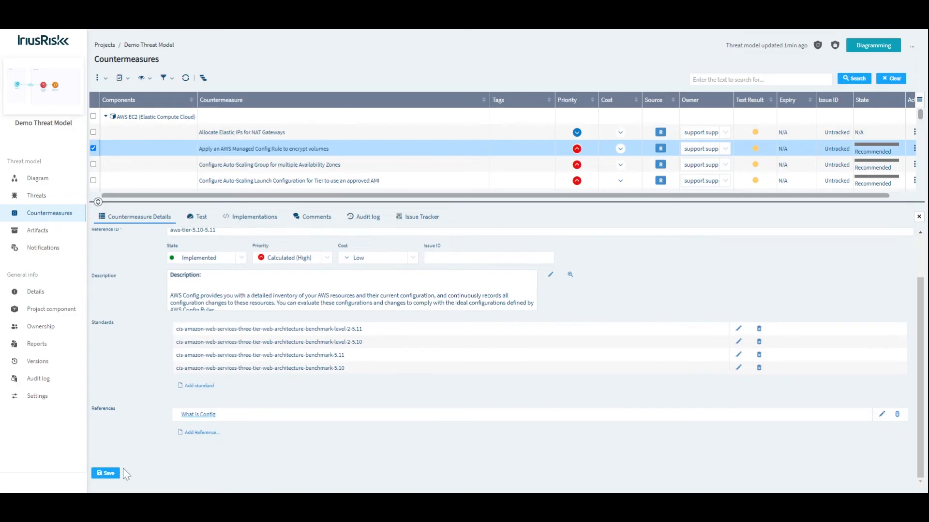
pyautogui.click(105, 472)
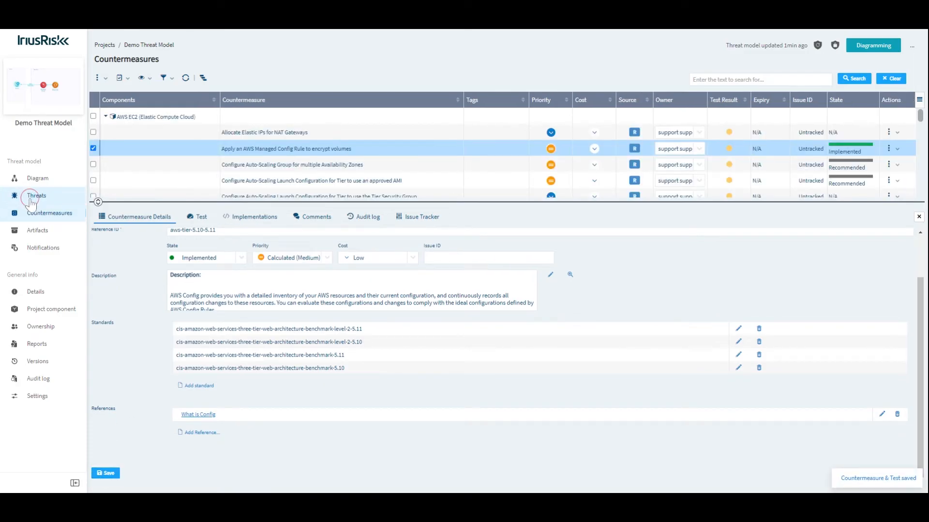
# From the Threats list, choose Apply all recommended countermeasures to reach the 24-item confirmation.
pyautogui.click(36, 195)
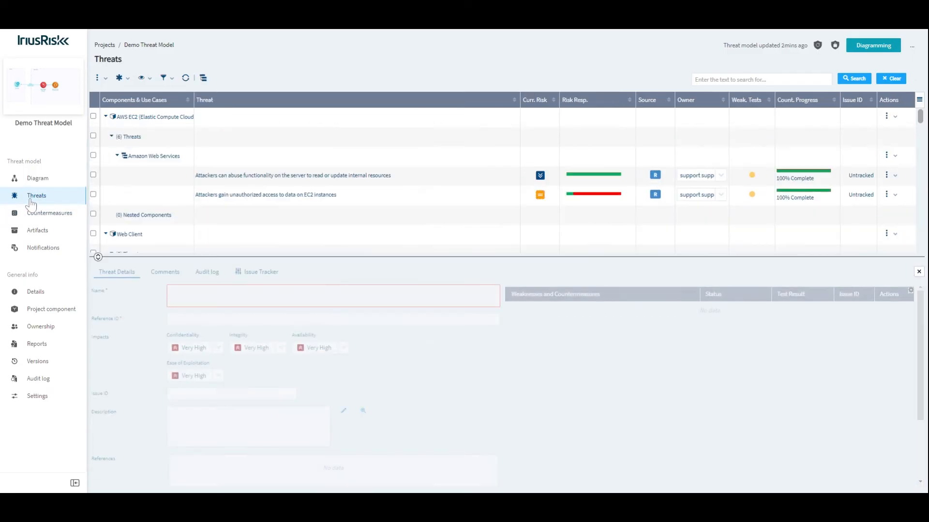
pyautogui.click(119, 77)
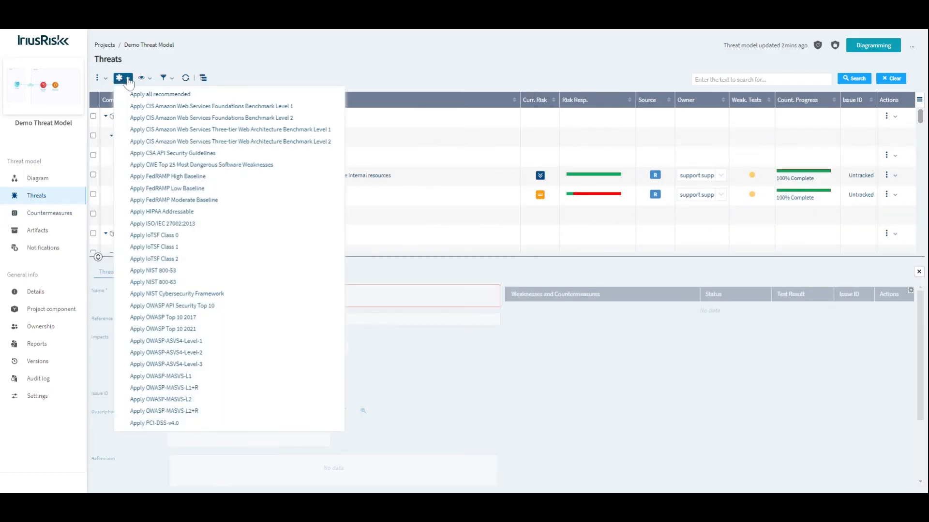
pyautogui.click(160, 95)
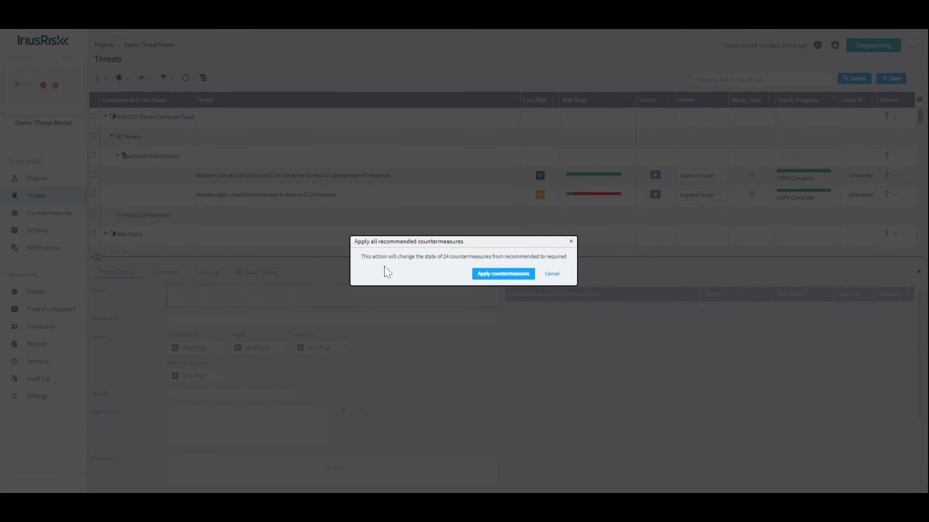
pyautogui.moveTo(370, 269)
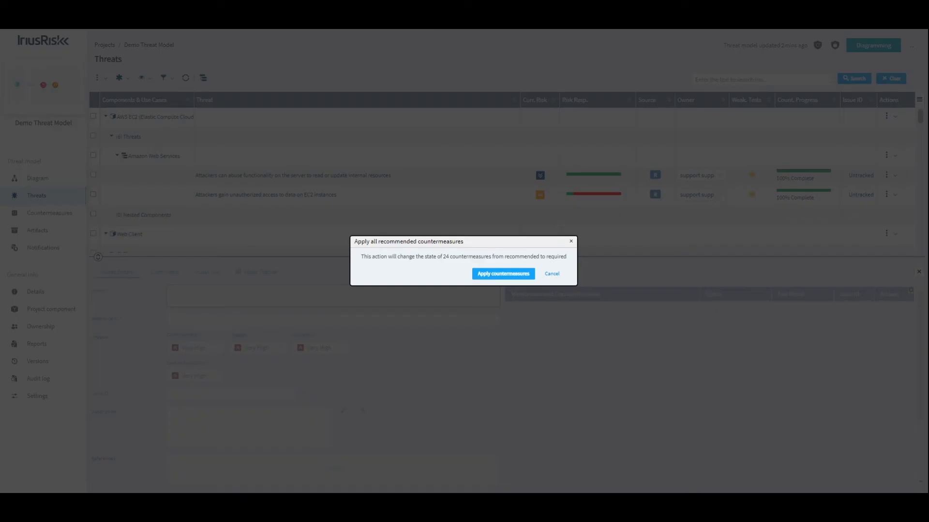
pyautogui.moveTo(359, 248)
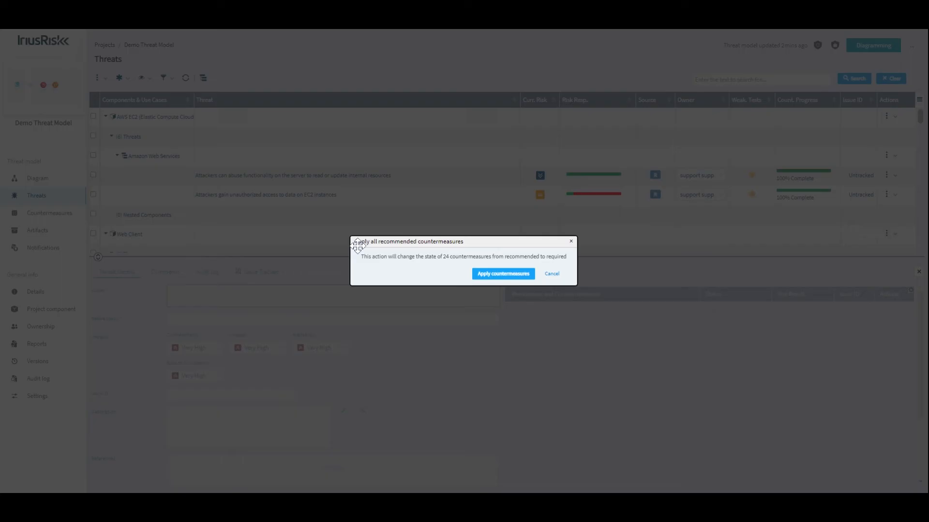
pyautogui.moveTo(425, 247)
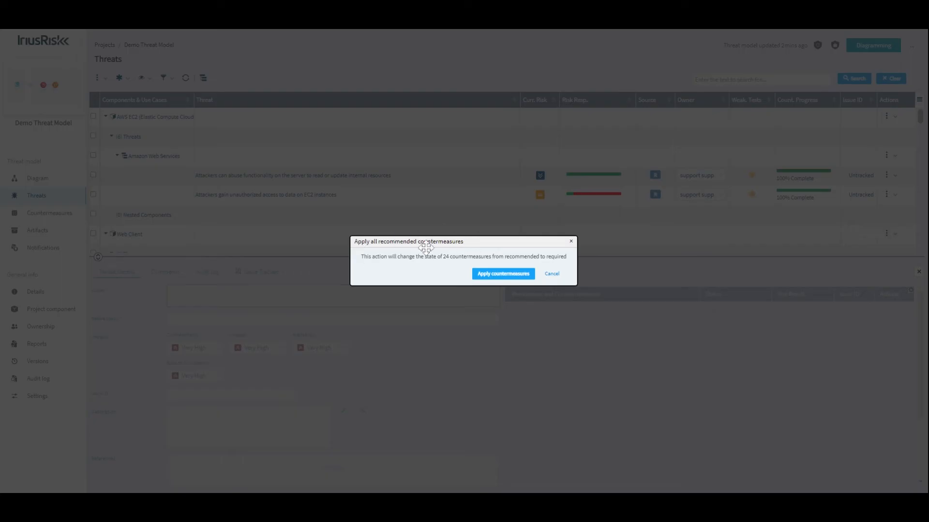
pyautogui.moveTo(443, 264)
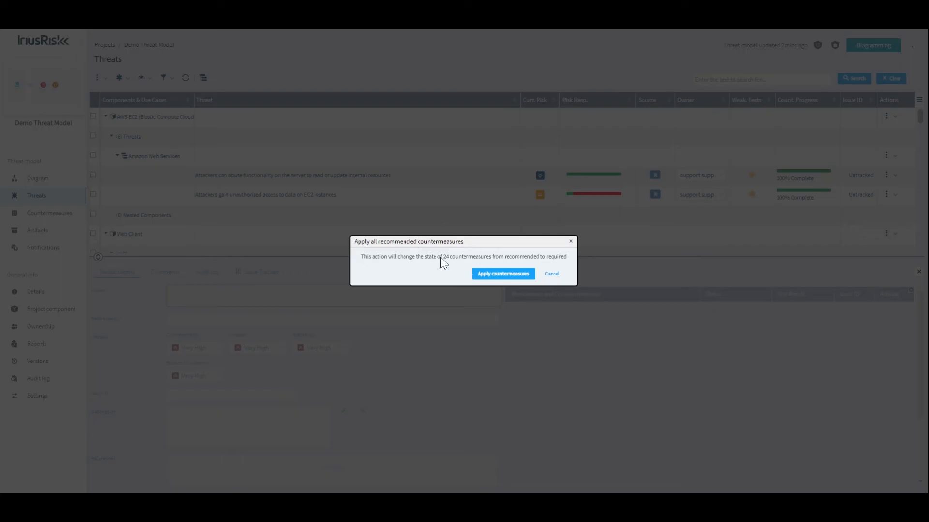
pyautogui.moveTo(537, 267)
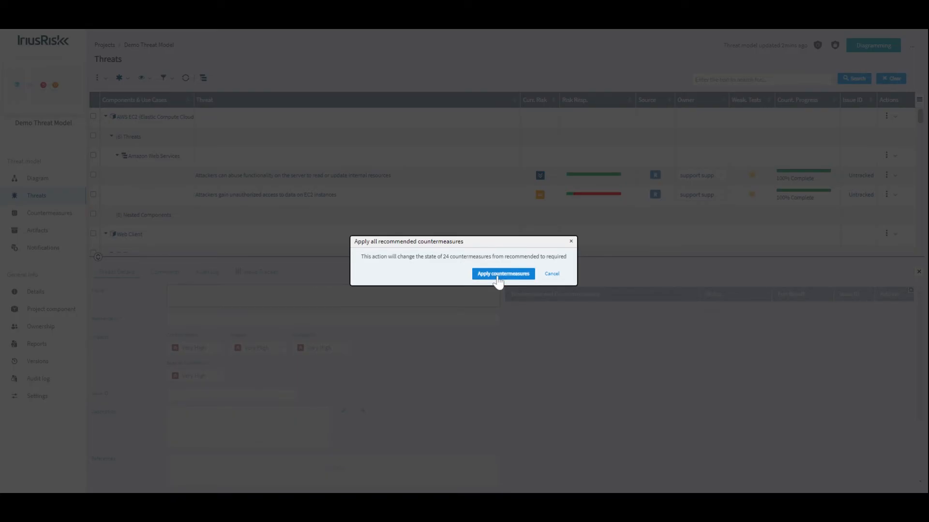
# Confirm making the 24 recommended countermeasures required and review the updated threat progress.
pyautogui.click(503, 274)
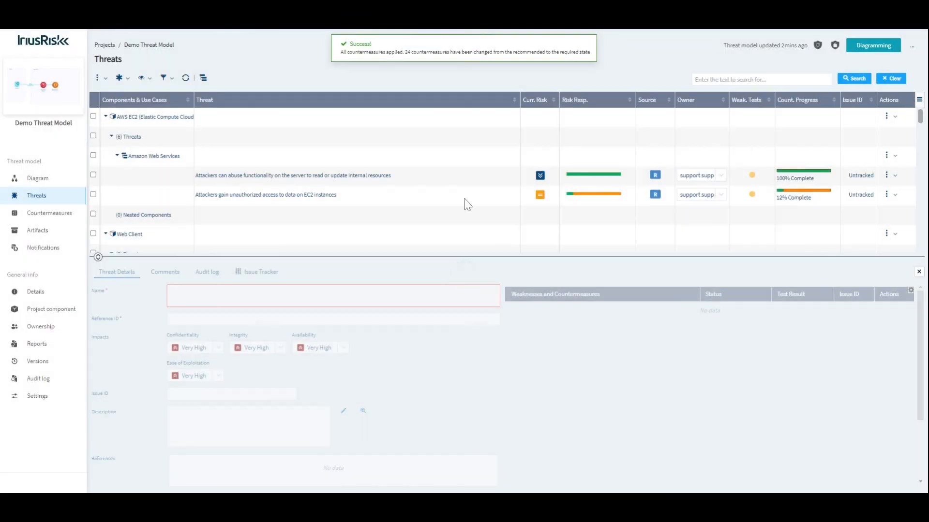
pyautogui.scroll(-3)
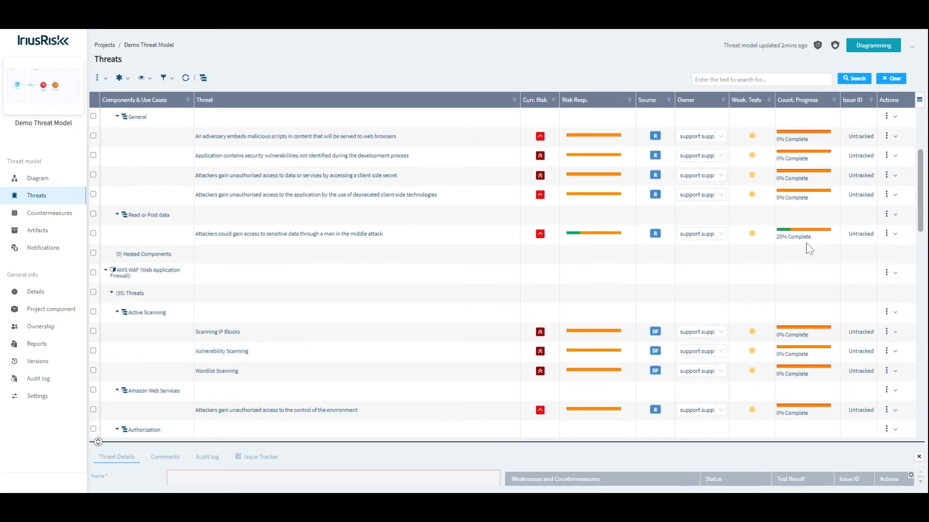
pyautogui.scroll(-3)
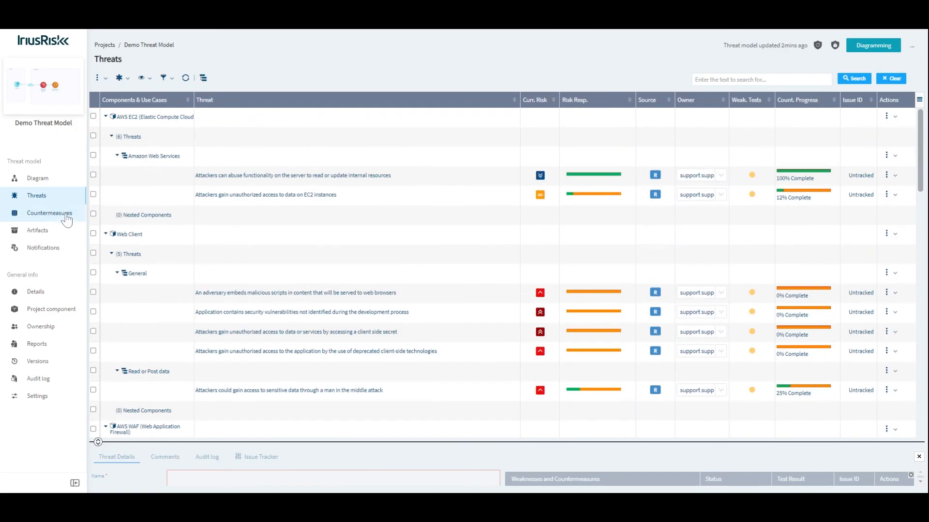
# Review the Countermeasures list, where EC2 items now show Required beside two Implemented ones.
pyautogui.click(49, 213)
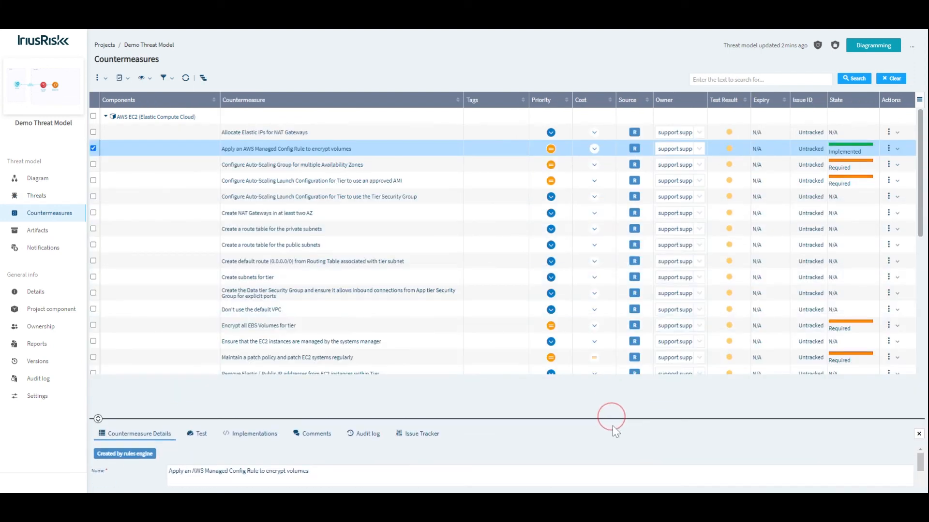
pyautogui.scroll(-3)
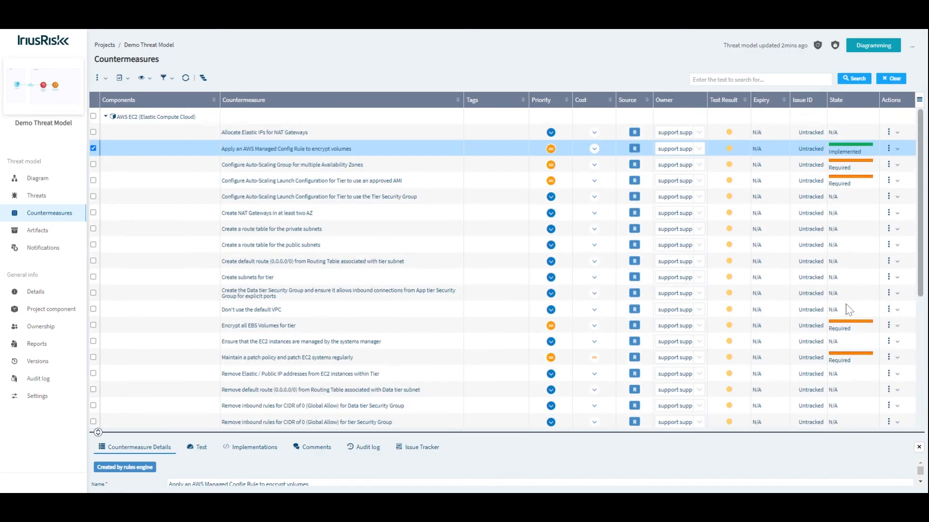
pyautogui.scroll(-3)
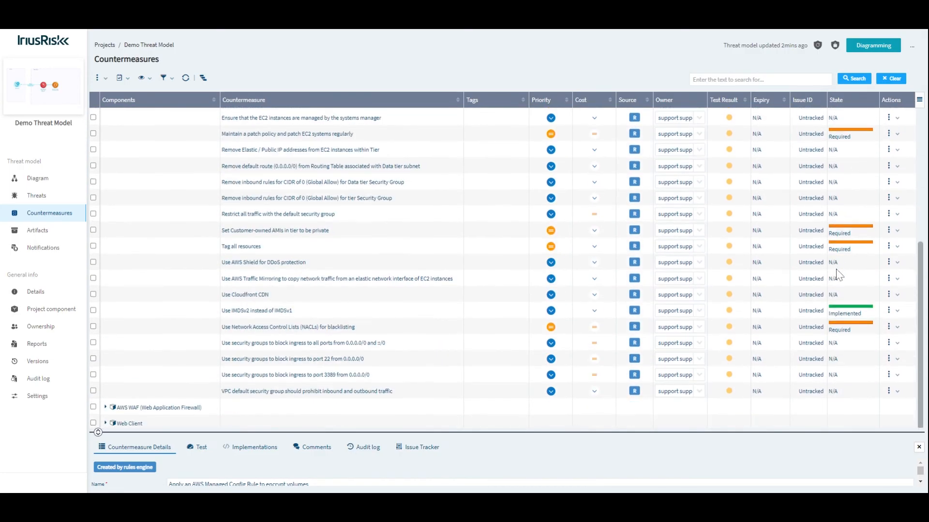
pyautogui.moveTo(841, 249)
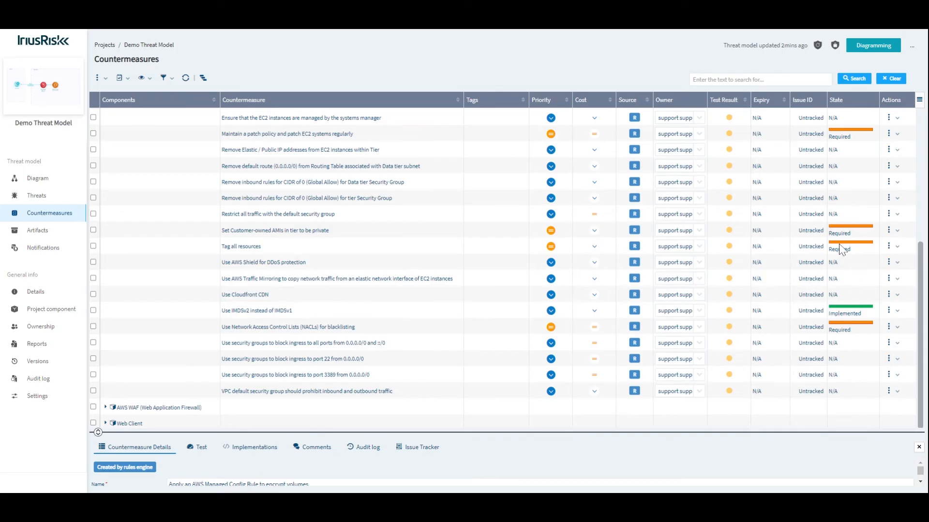
pyautogui.moveTo(352, 158)
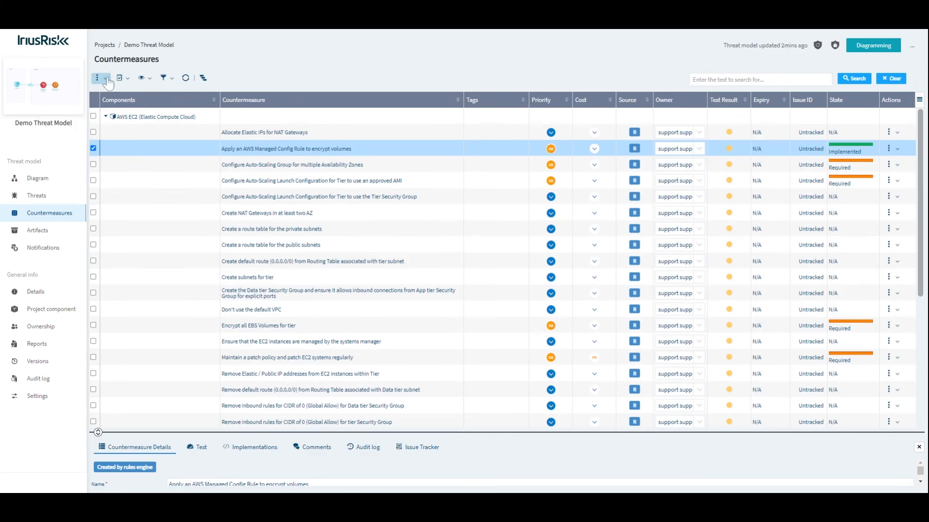
pyautogui.click(97, 77)
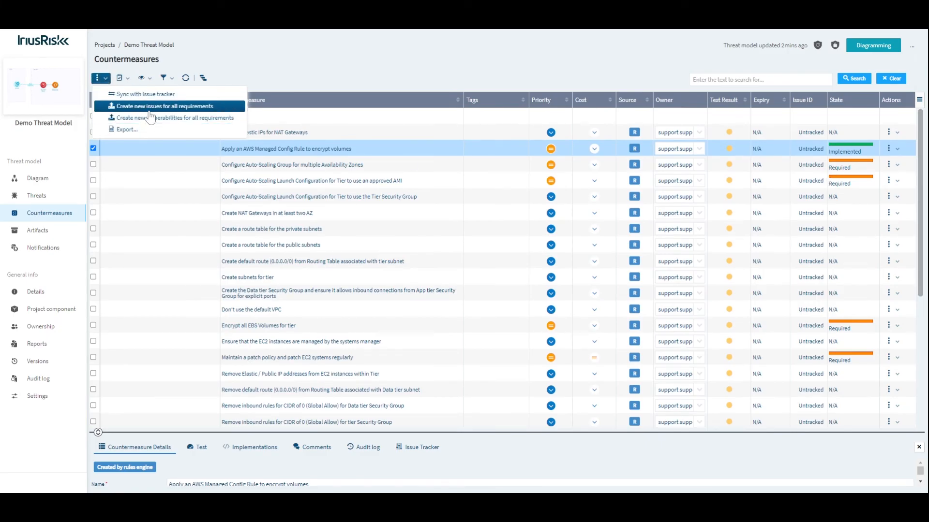
pyautogui.moveTo(191, 111)
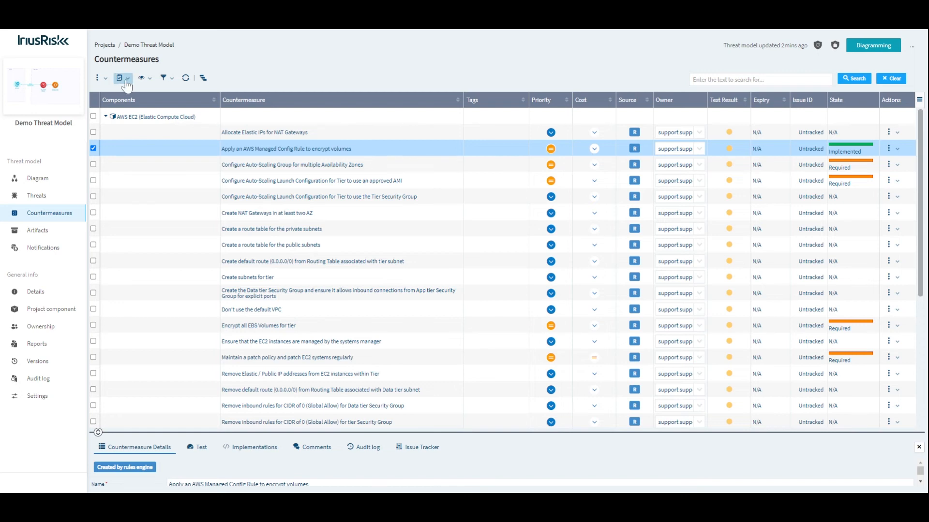
# Select PCI-DSS-v4.0 as the compliance standard for viewing countermeasures.
pyautogui.click(120, 78)
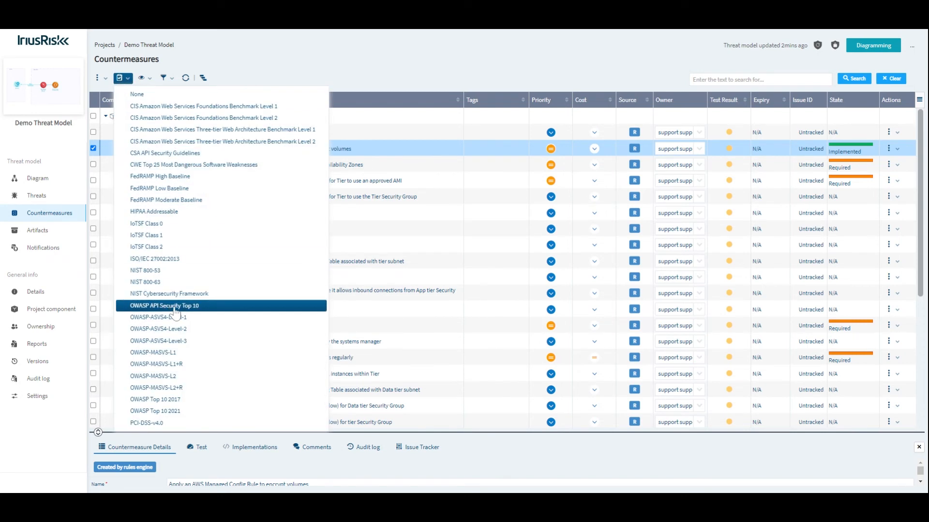
pyautogui.moveTo(182, 312)
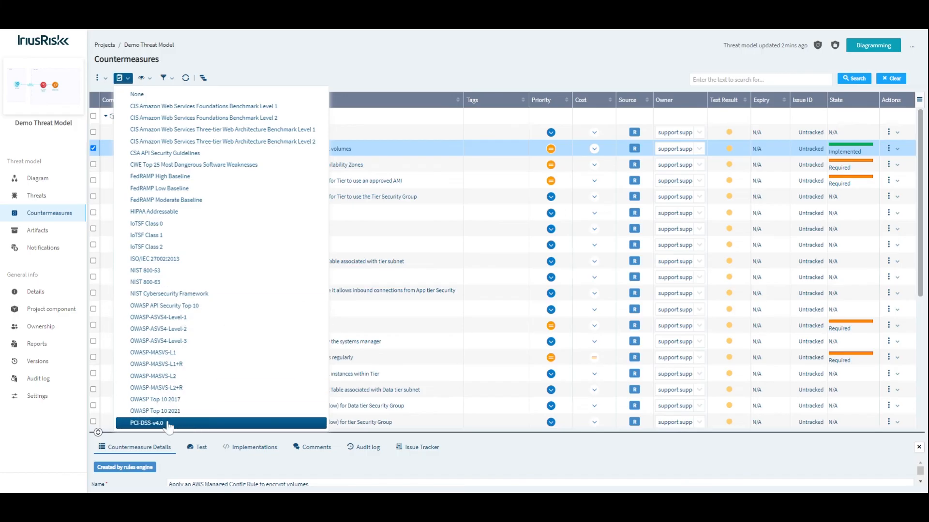
pyautogui.click(147, 422)
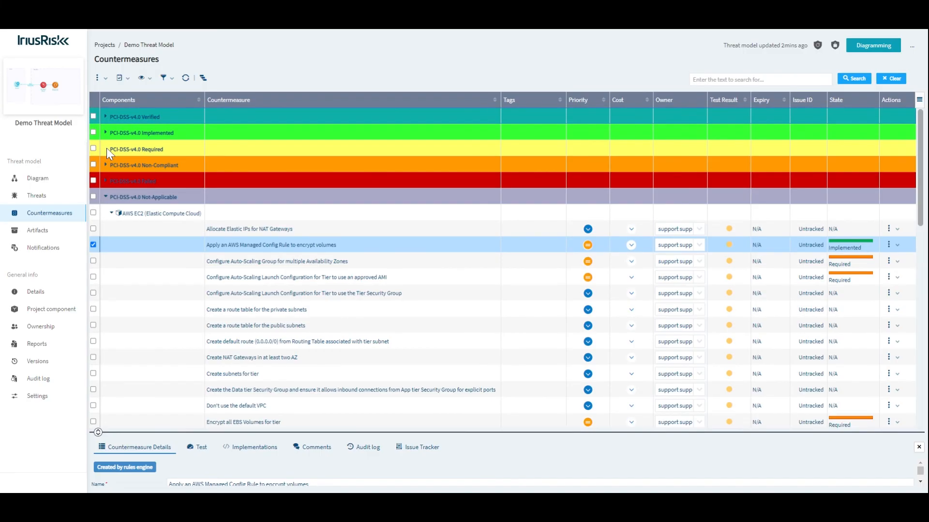
# Expand the Non-Compliant group to show its four AWS EC2 countermeasures, including port 22 blocking.
pyautogui.click(105, 165)
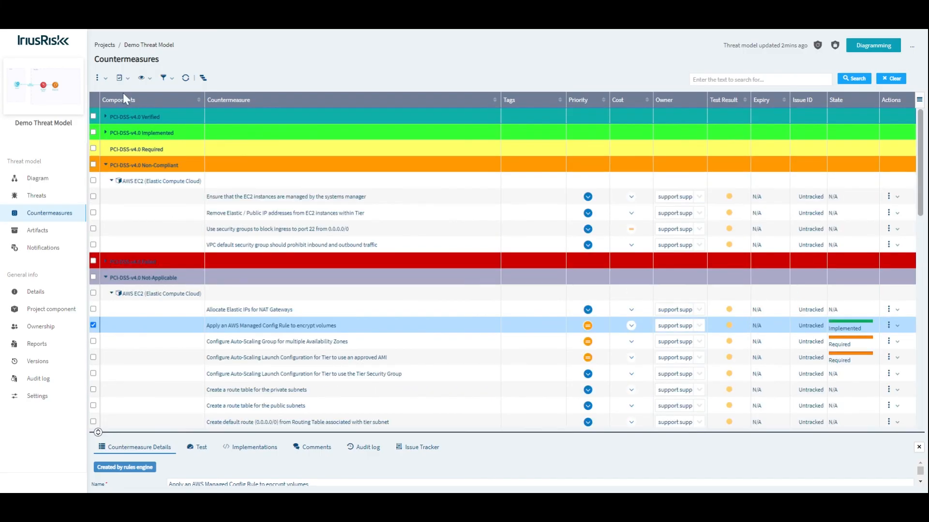
pyautogui.moveTo(308, 157)
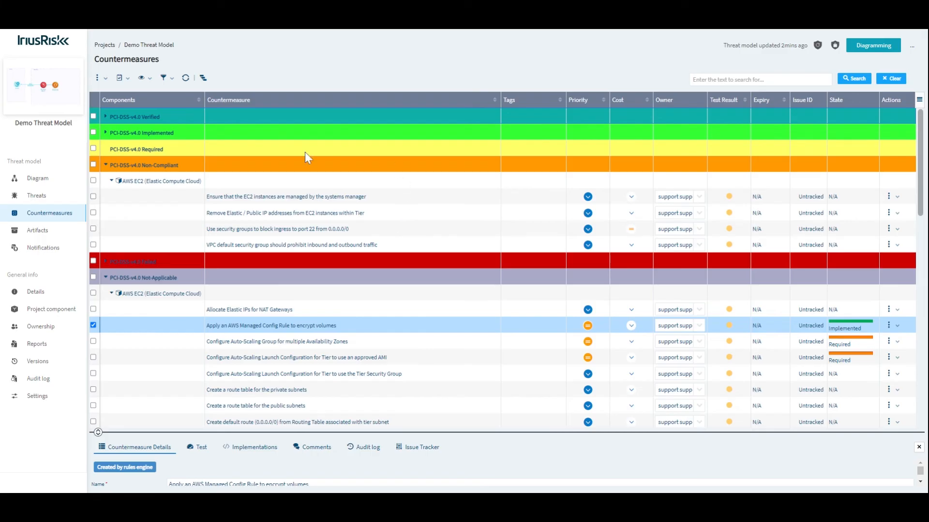
pyautogui.moveTo(379, 207)
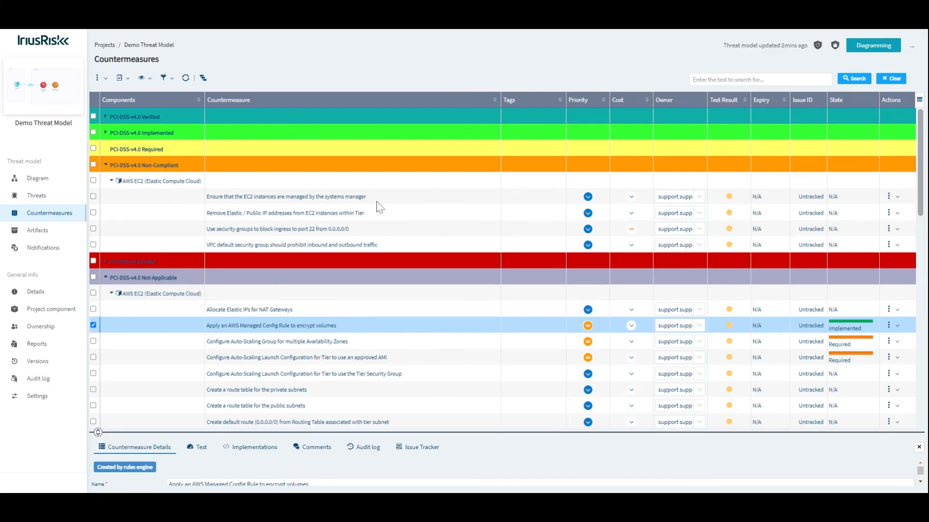
pyautogui.moveTo(246, 196)
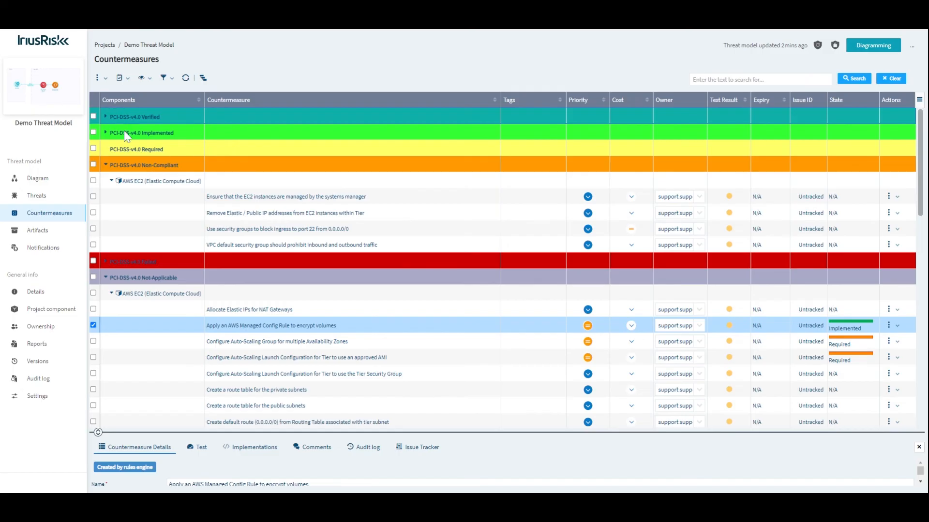
pyautogui.moveTo(158, 228)
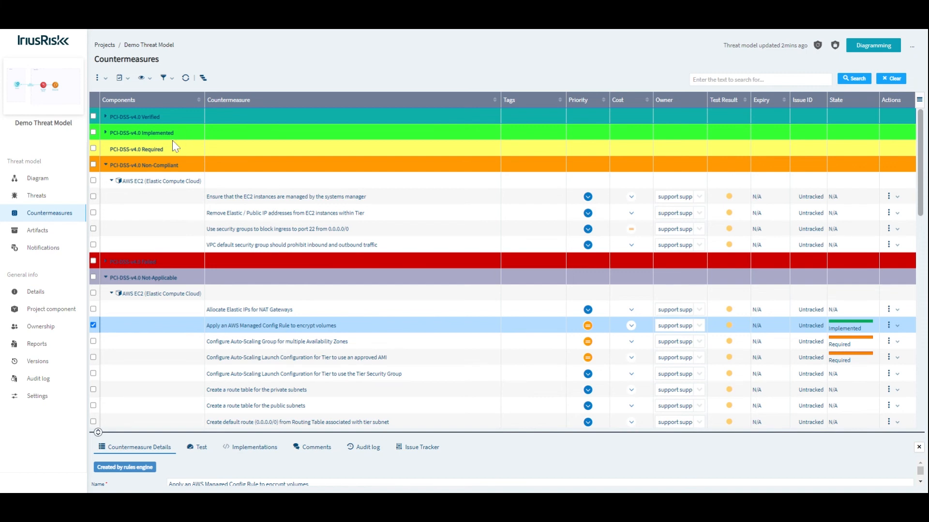
pyautogui.moveTo(37, 344)
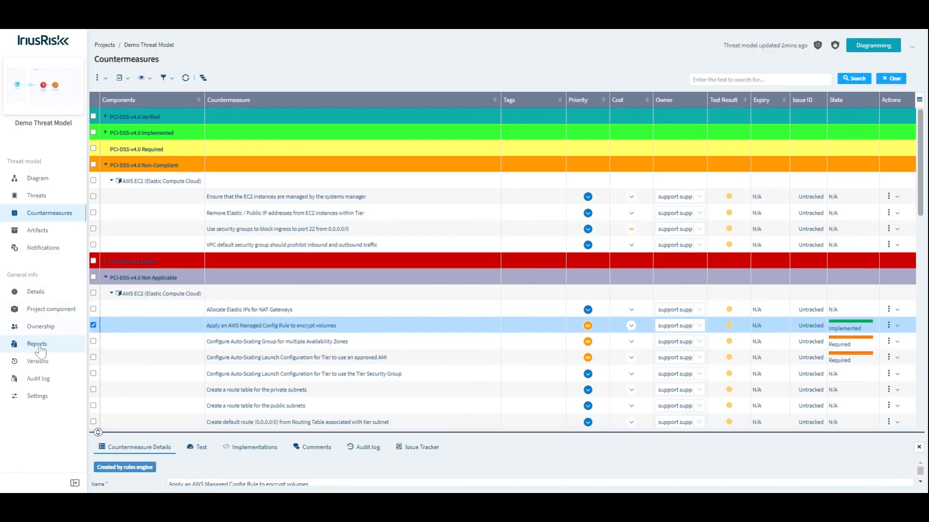
# Browse the Reports page and its four report types; no reports exist yet.
pyautogui.click(36, 344)
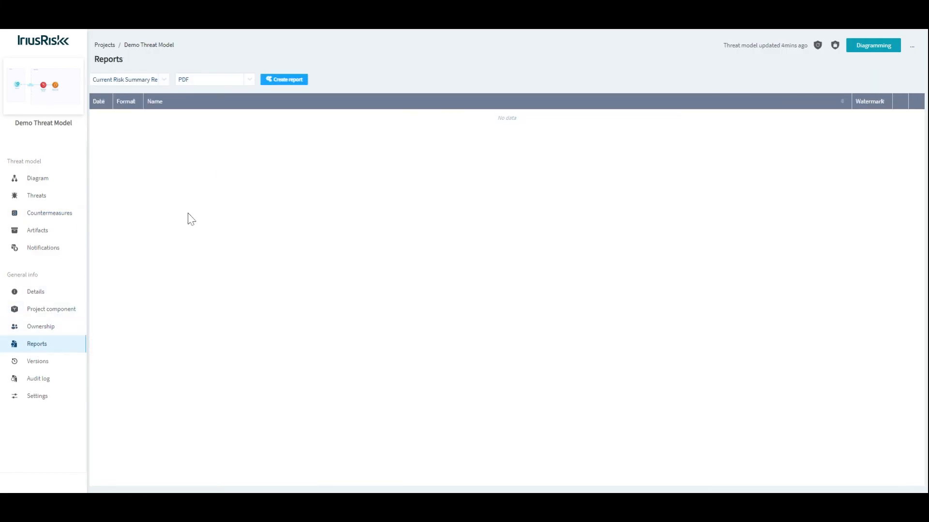
pyautogui.click(129, 79)
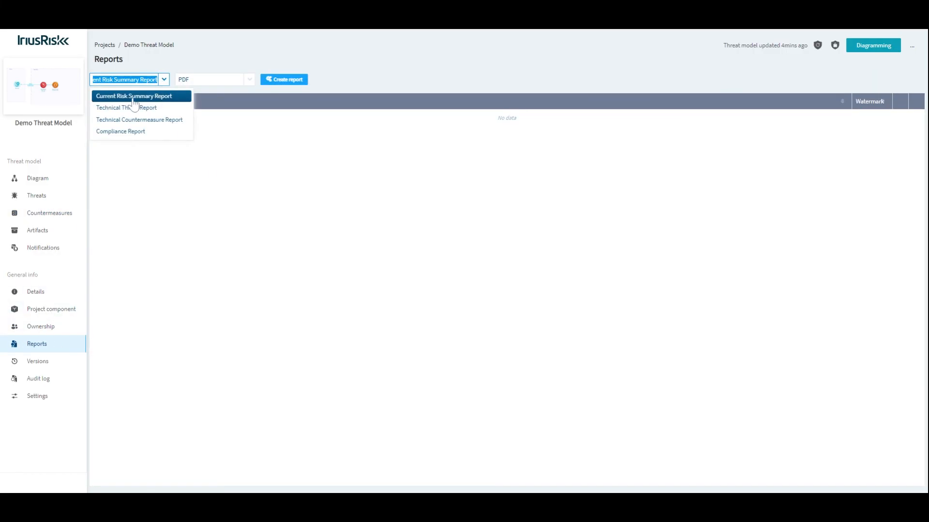
pyautogui.moveTo(126, 108)
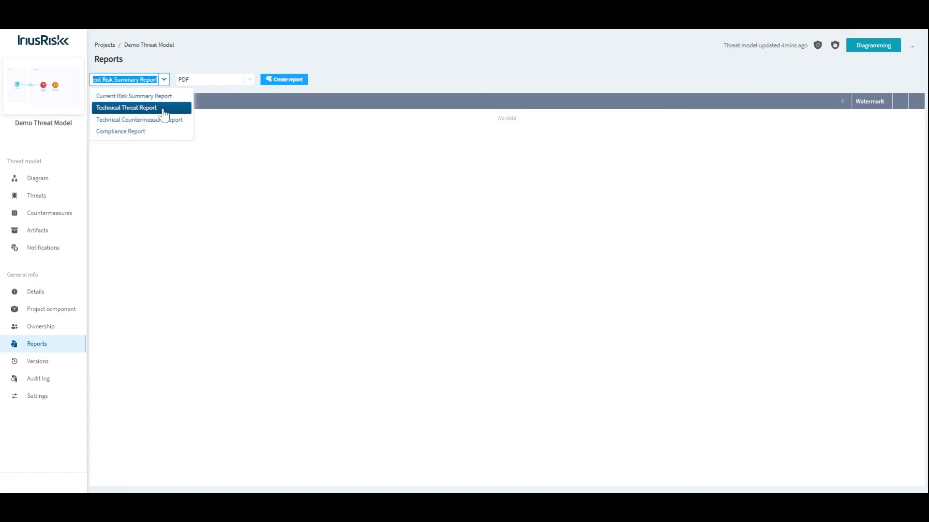
pyautogui.moveTo(148, 131)
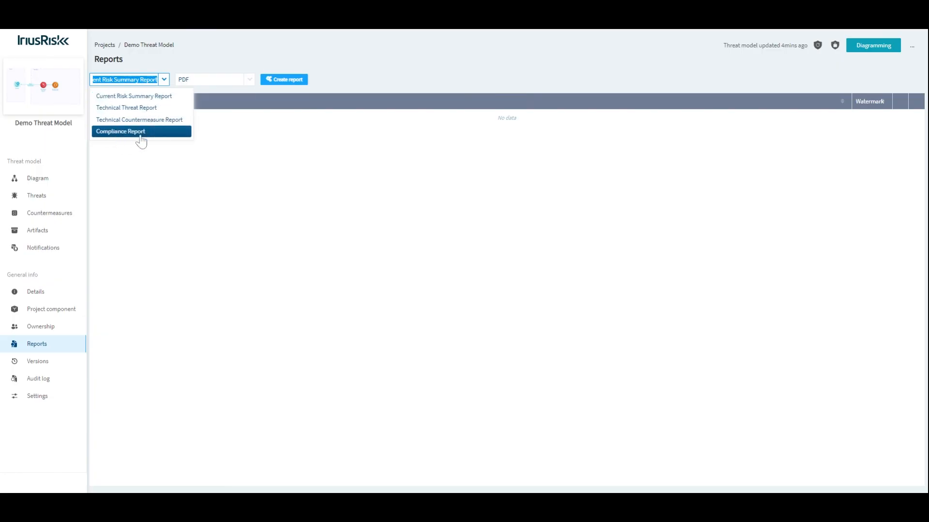
pyautogui.moveTo(139, 119)
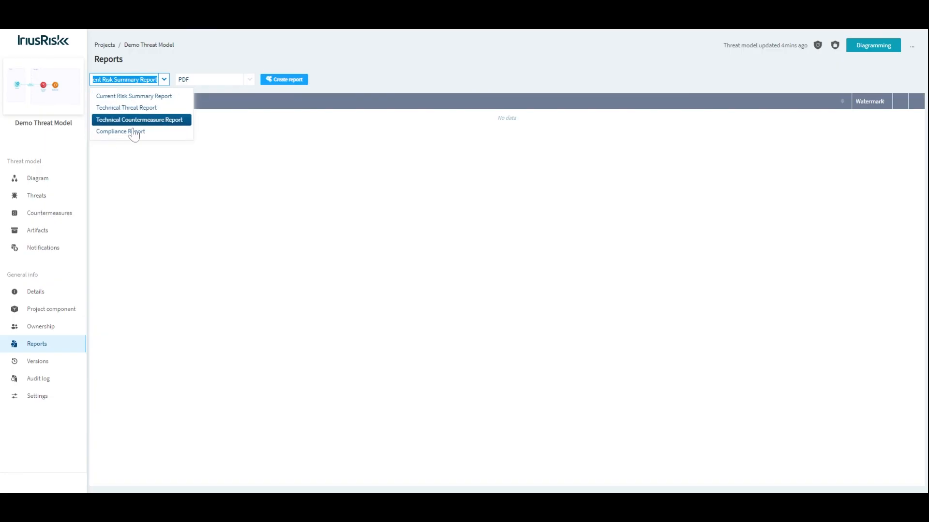
pyautogui.click(38, 179)
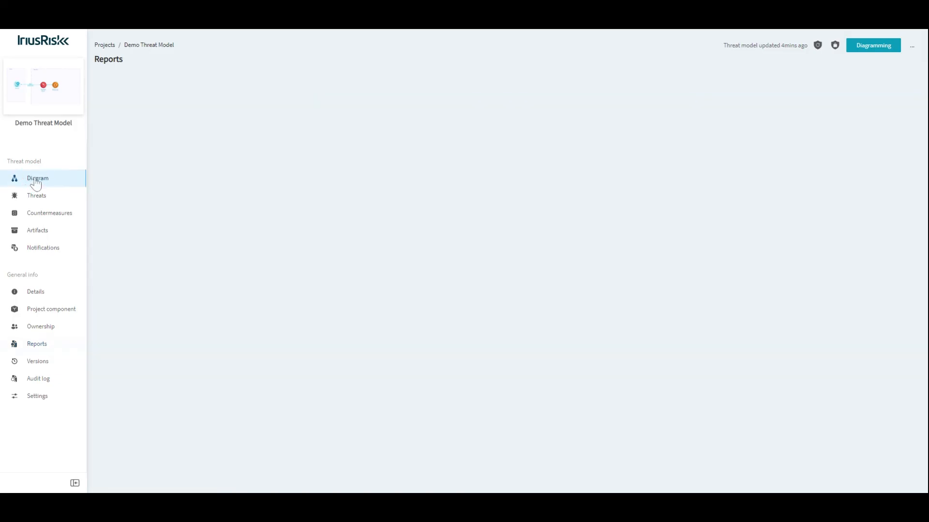
# Reopen the diagram, scroll the palette, then select AWS EC2 and clear the selection.
pyautogui.click(37, 178)
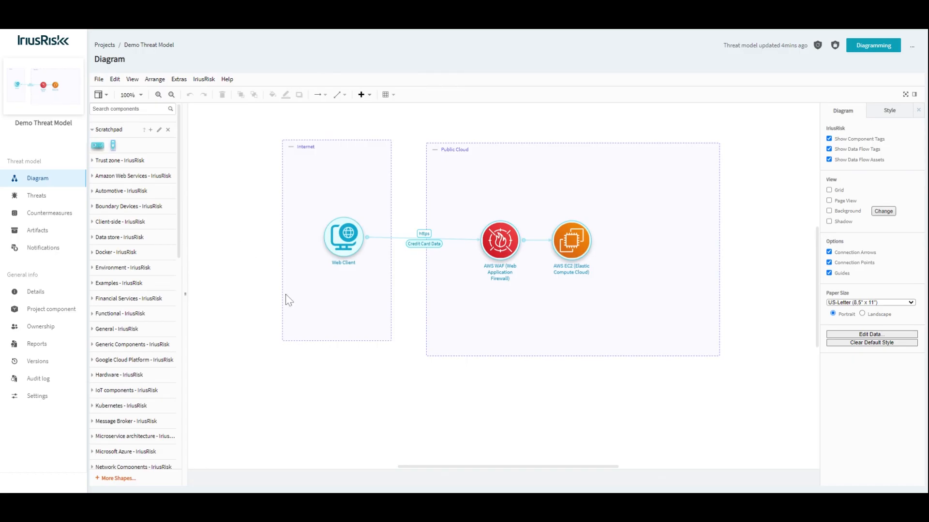
pyautogui.scroll(-3)
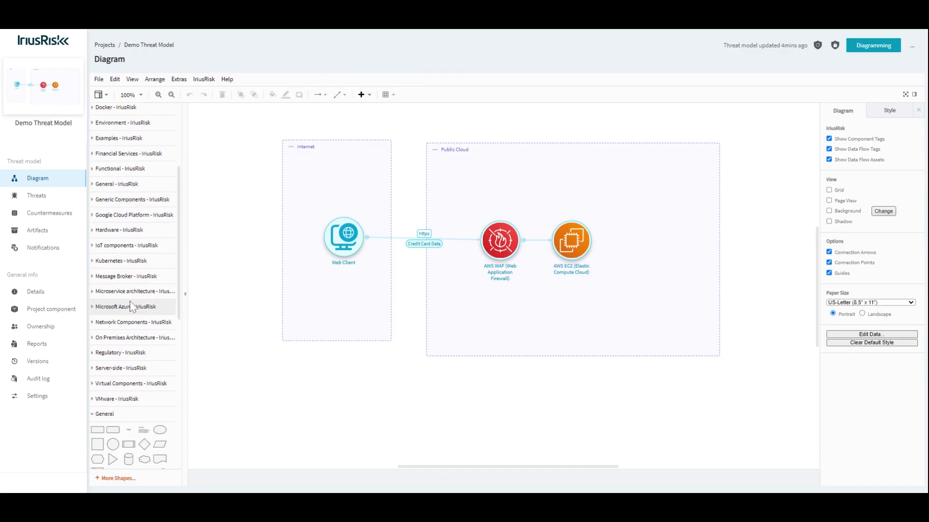
pyautogui.moveTo(110, 353)
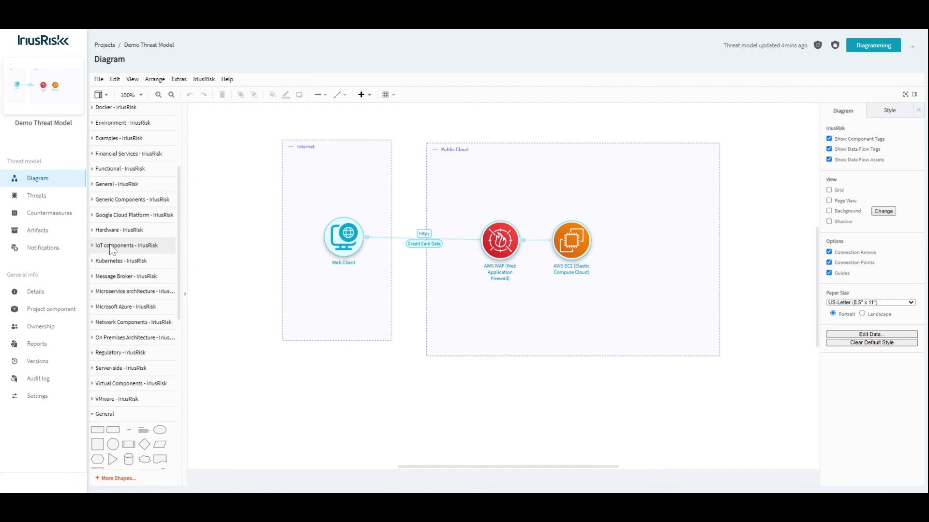
pyautogui.moveTo(109, 278)
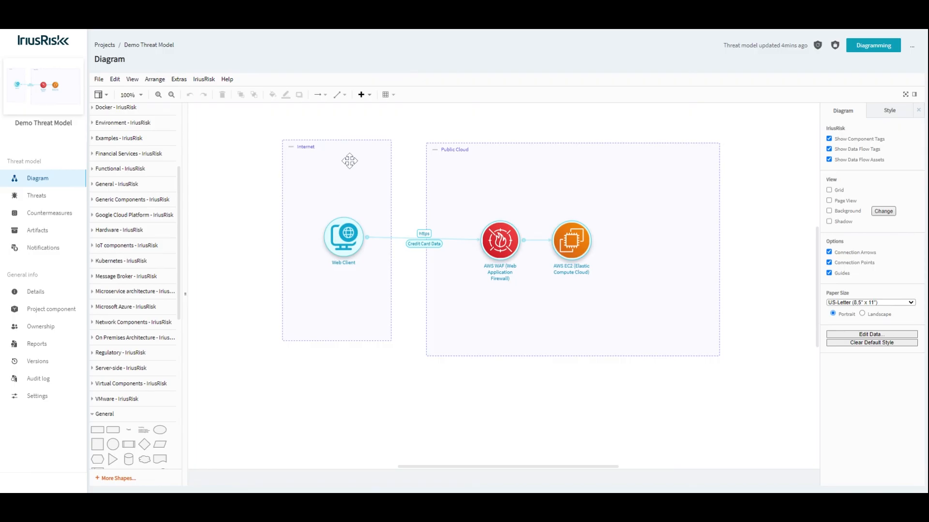
pyautogui.moveTo(324, 171)
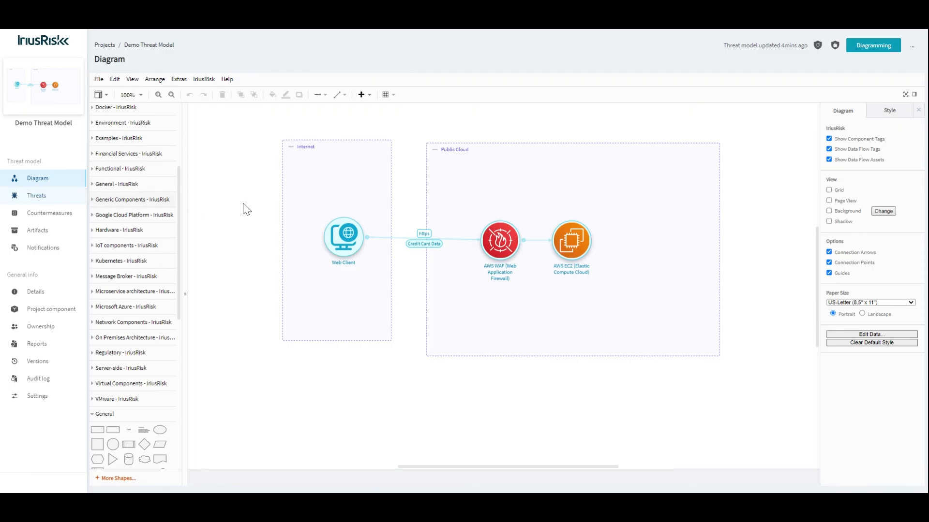
pyautogui.moveTo(258, 134)
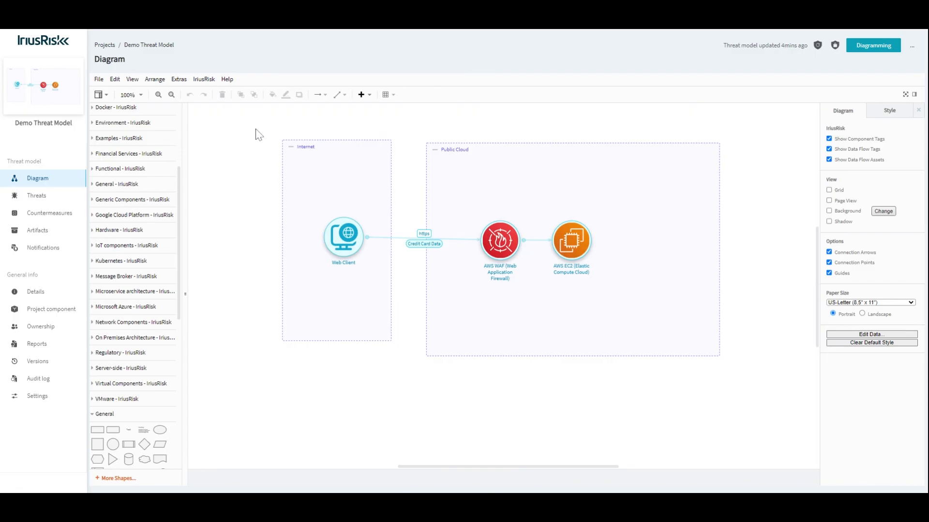
pyautogui.moveTo(701, 141)
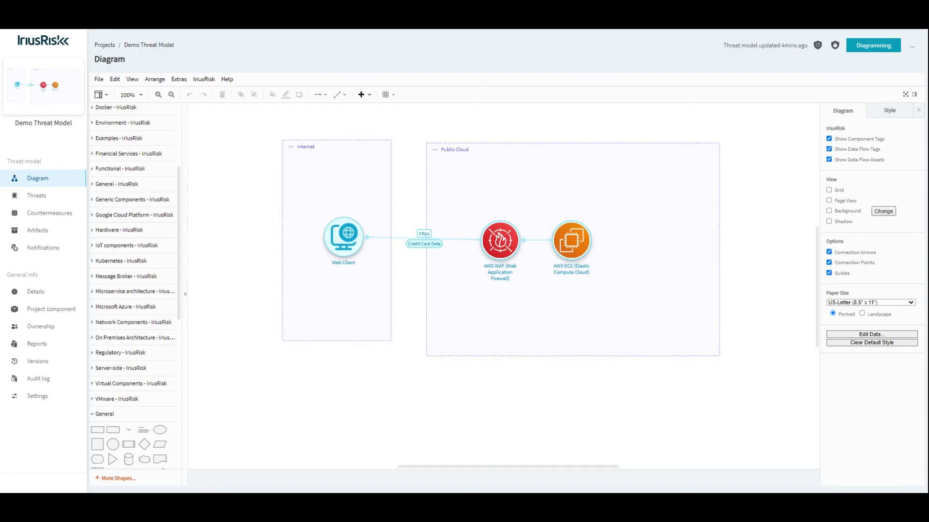
pyautogui.click(343, 239)
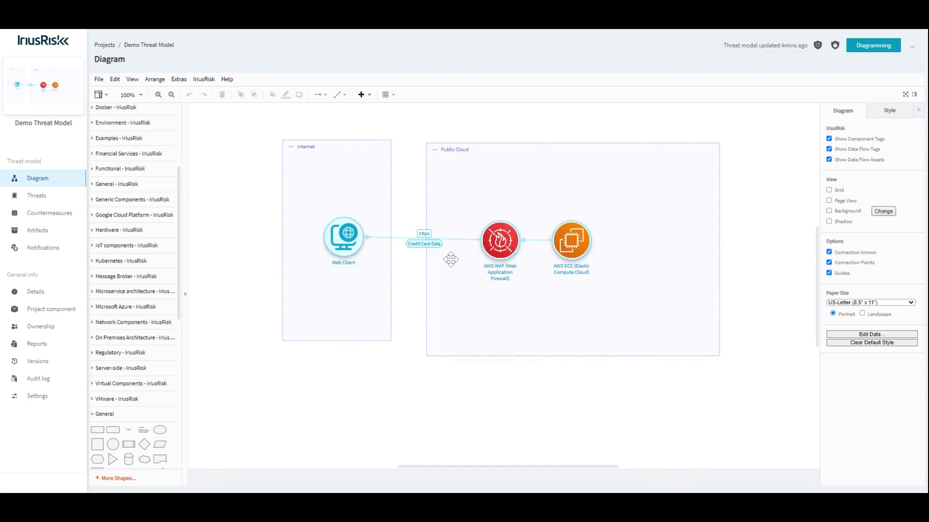
pyautogui.click(570, 240)
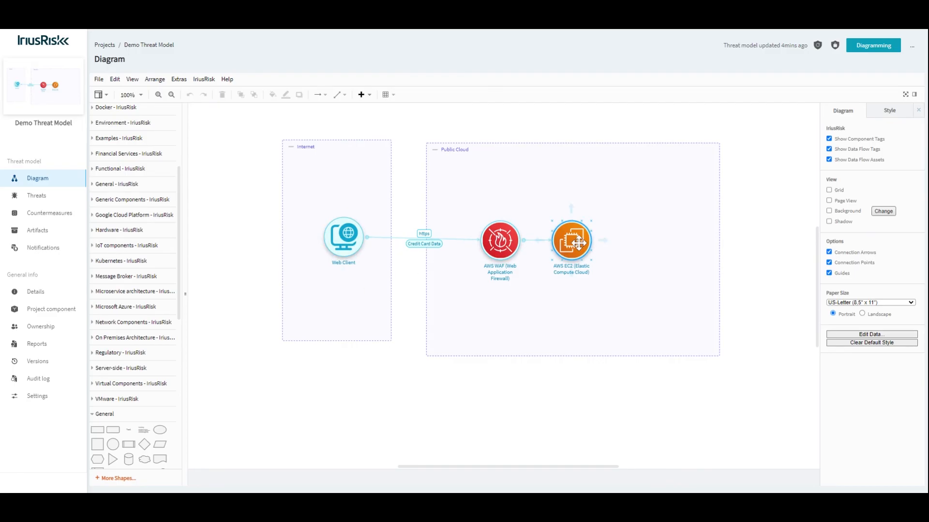
pyautogui.click(667, 378)
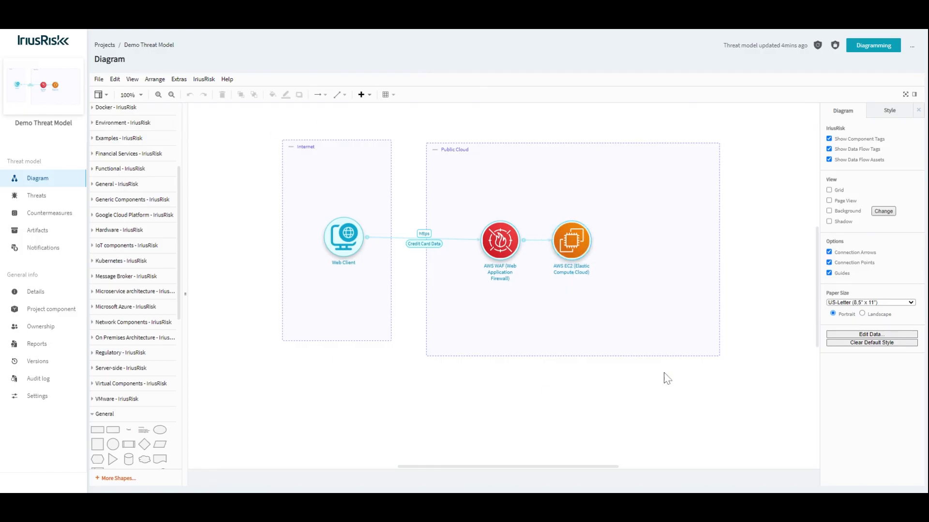